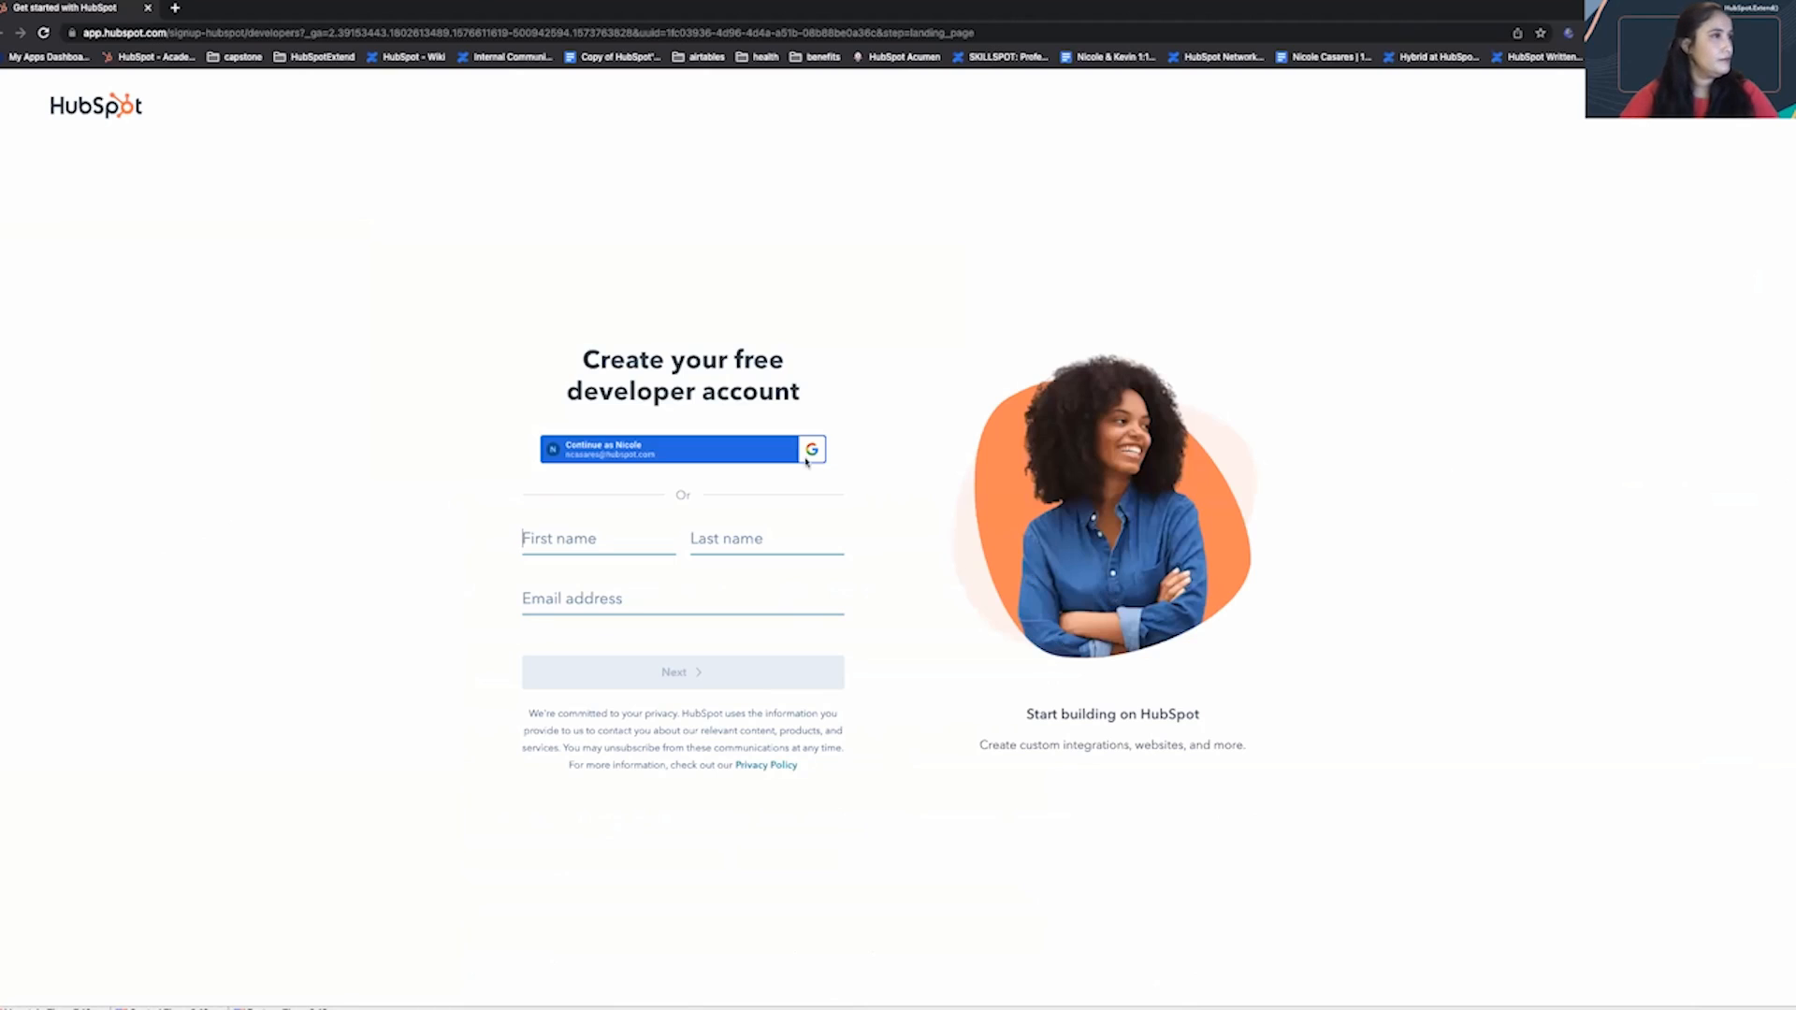
- Sign in via Google as the existing user and pick the ncasares developer account
click(675, 449)
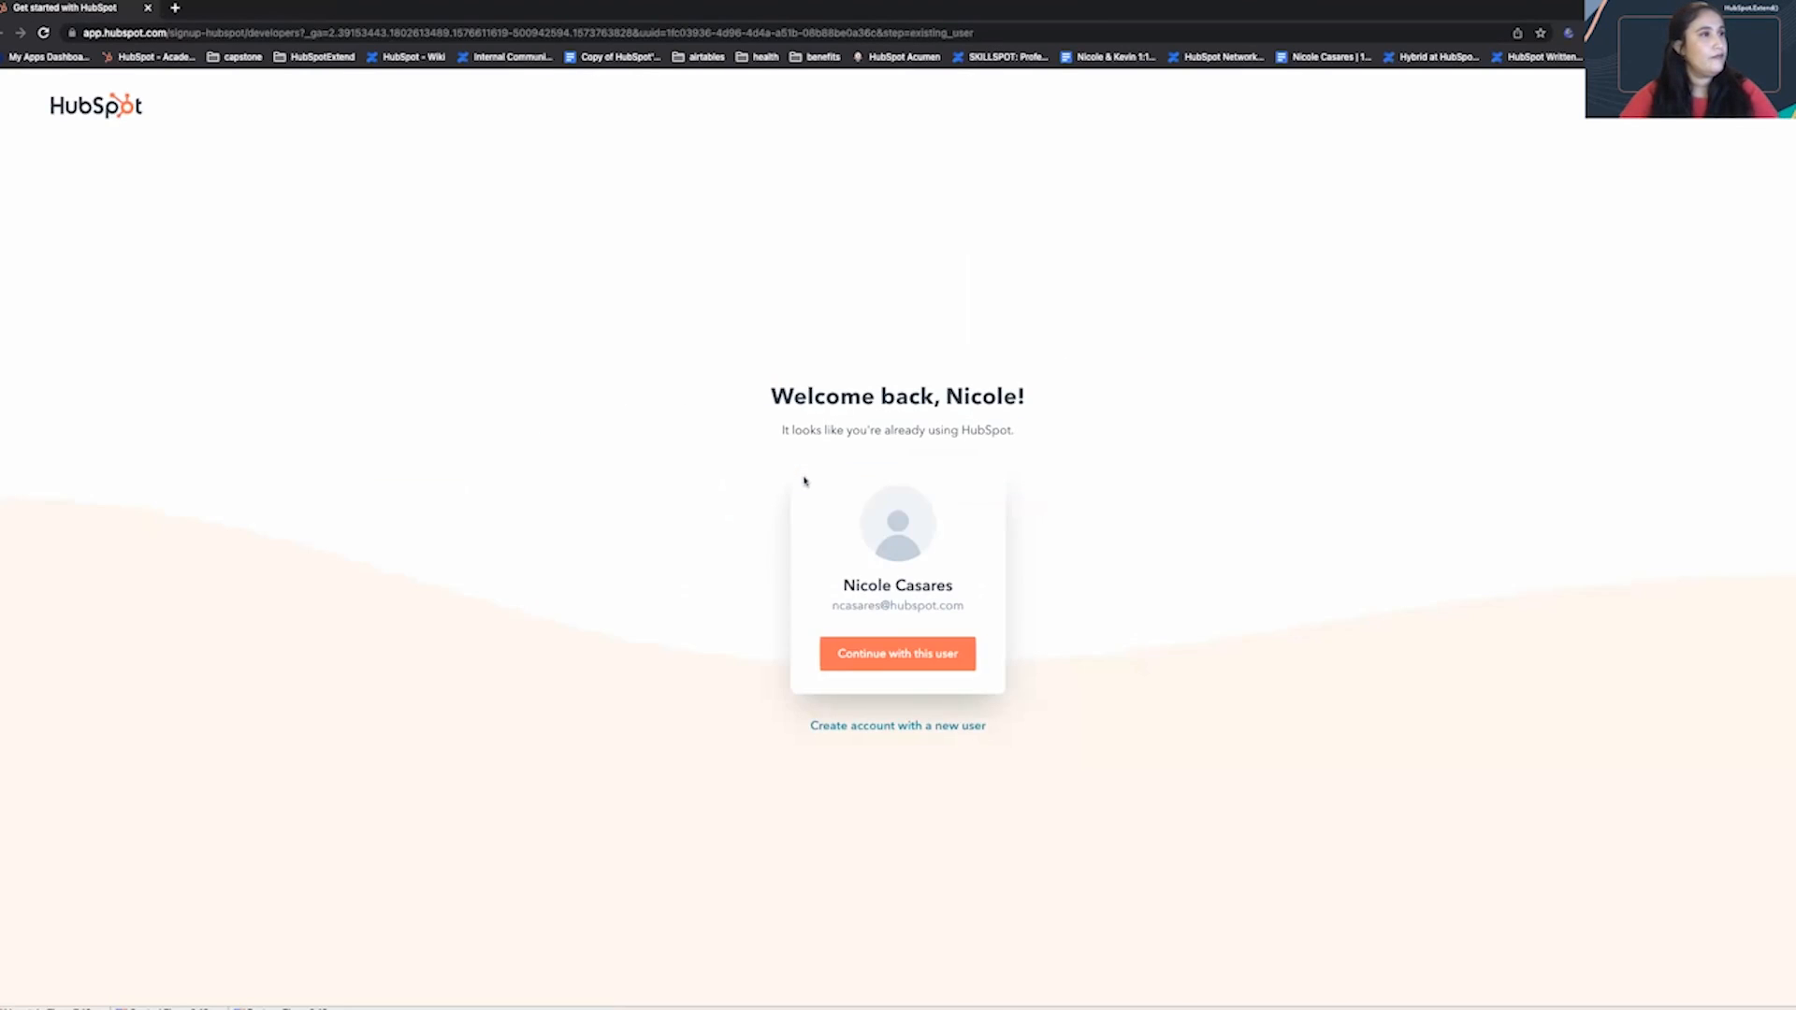
click(898, 653)
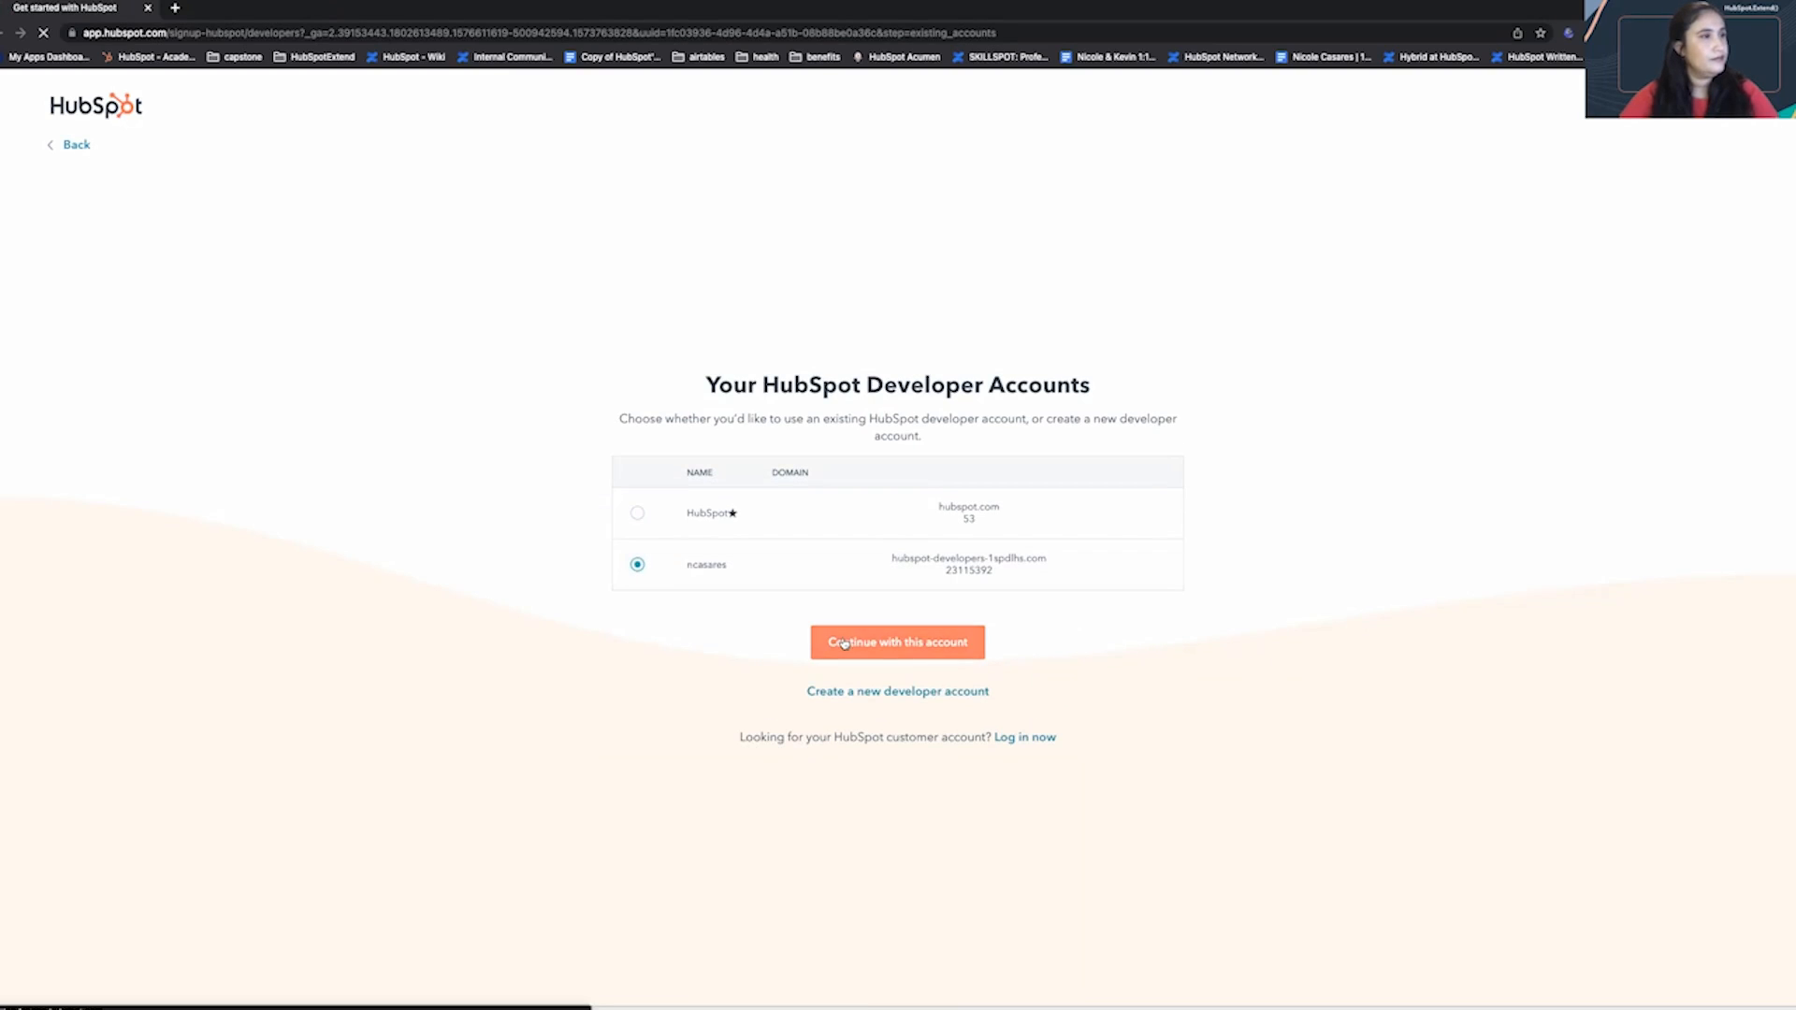
click(897, 642)
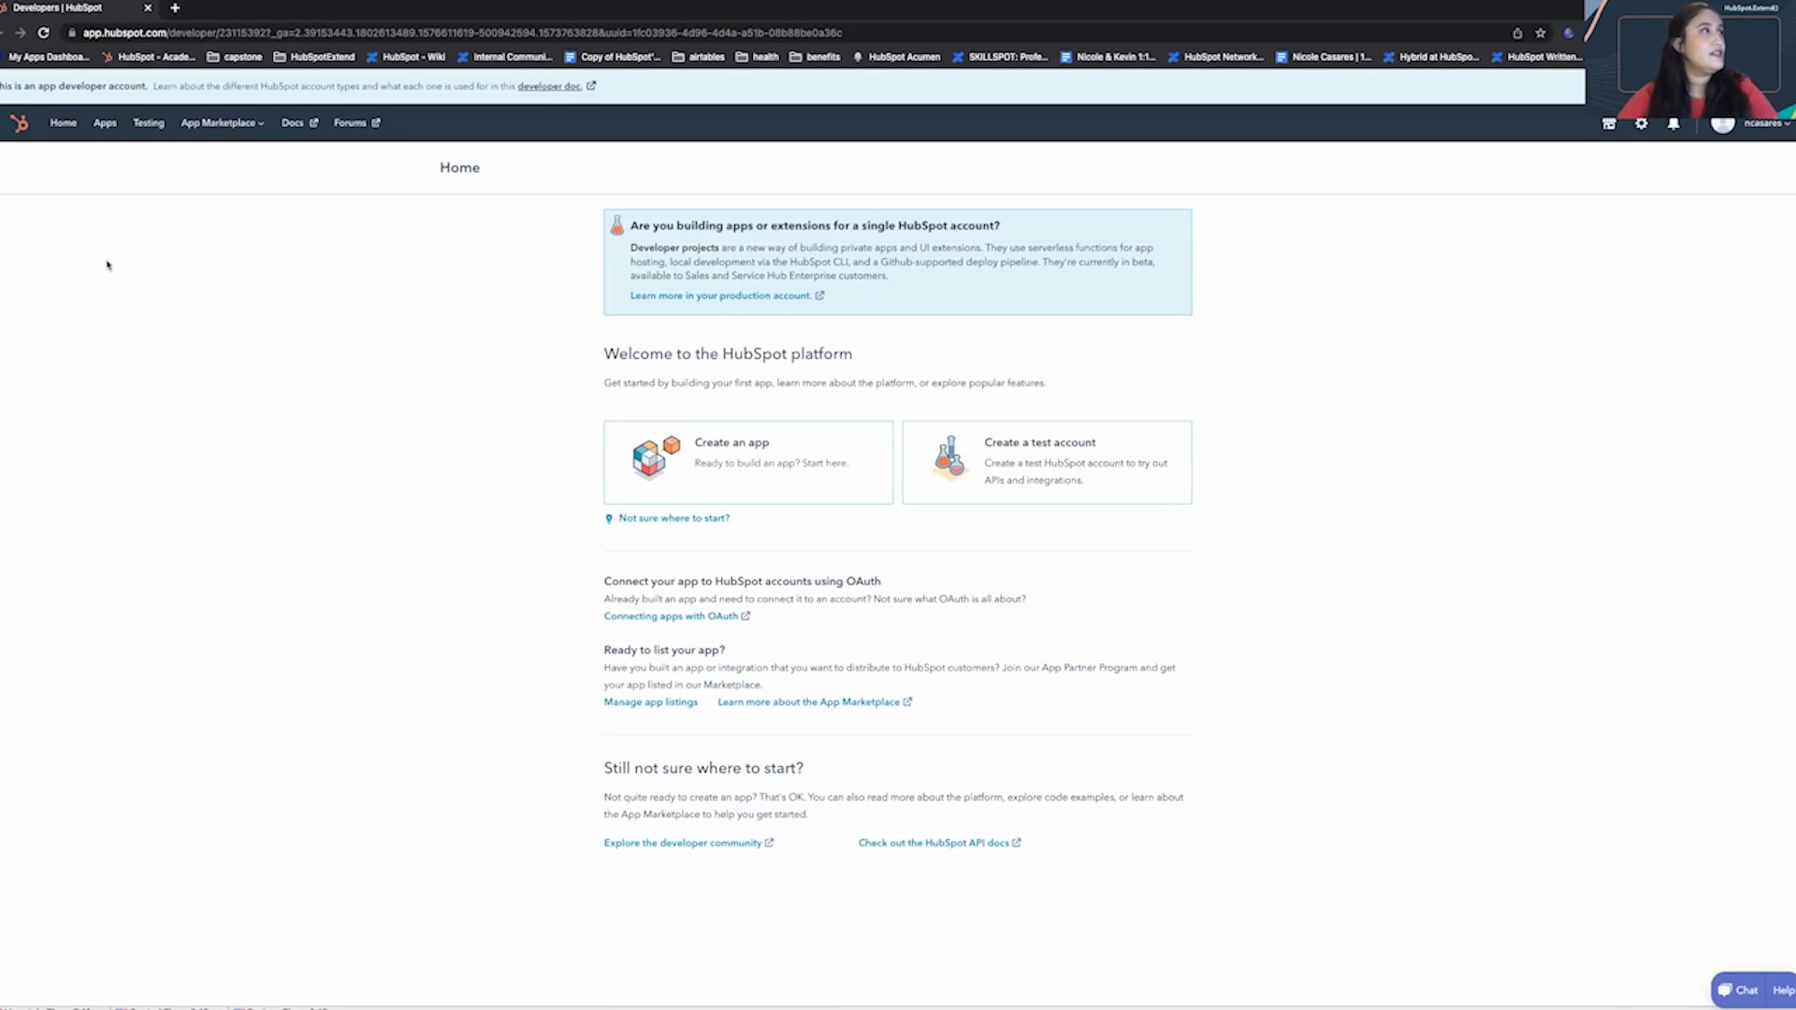
mouse_move(219, 122)
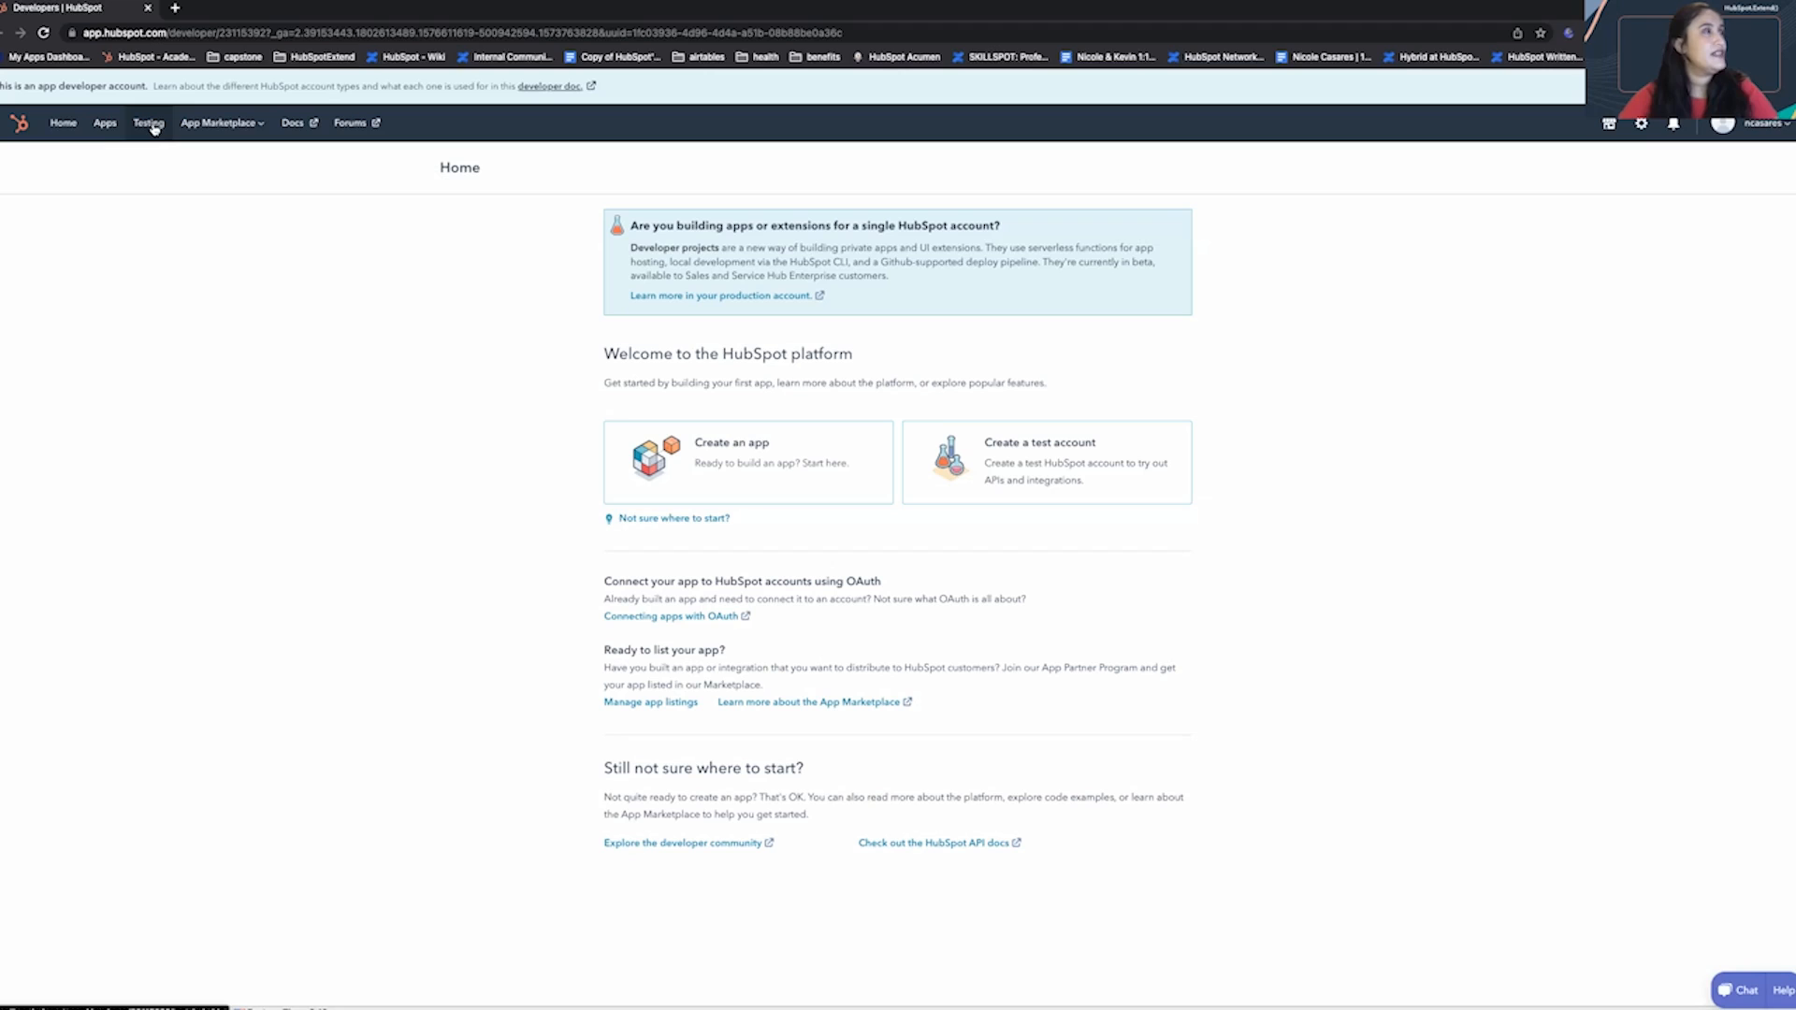
- Open the Testing area and start a new app test account
click(149, 123)
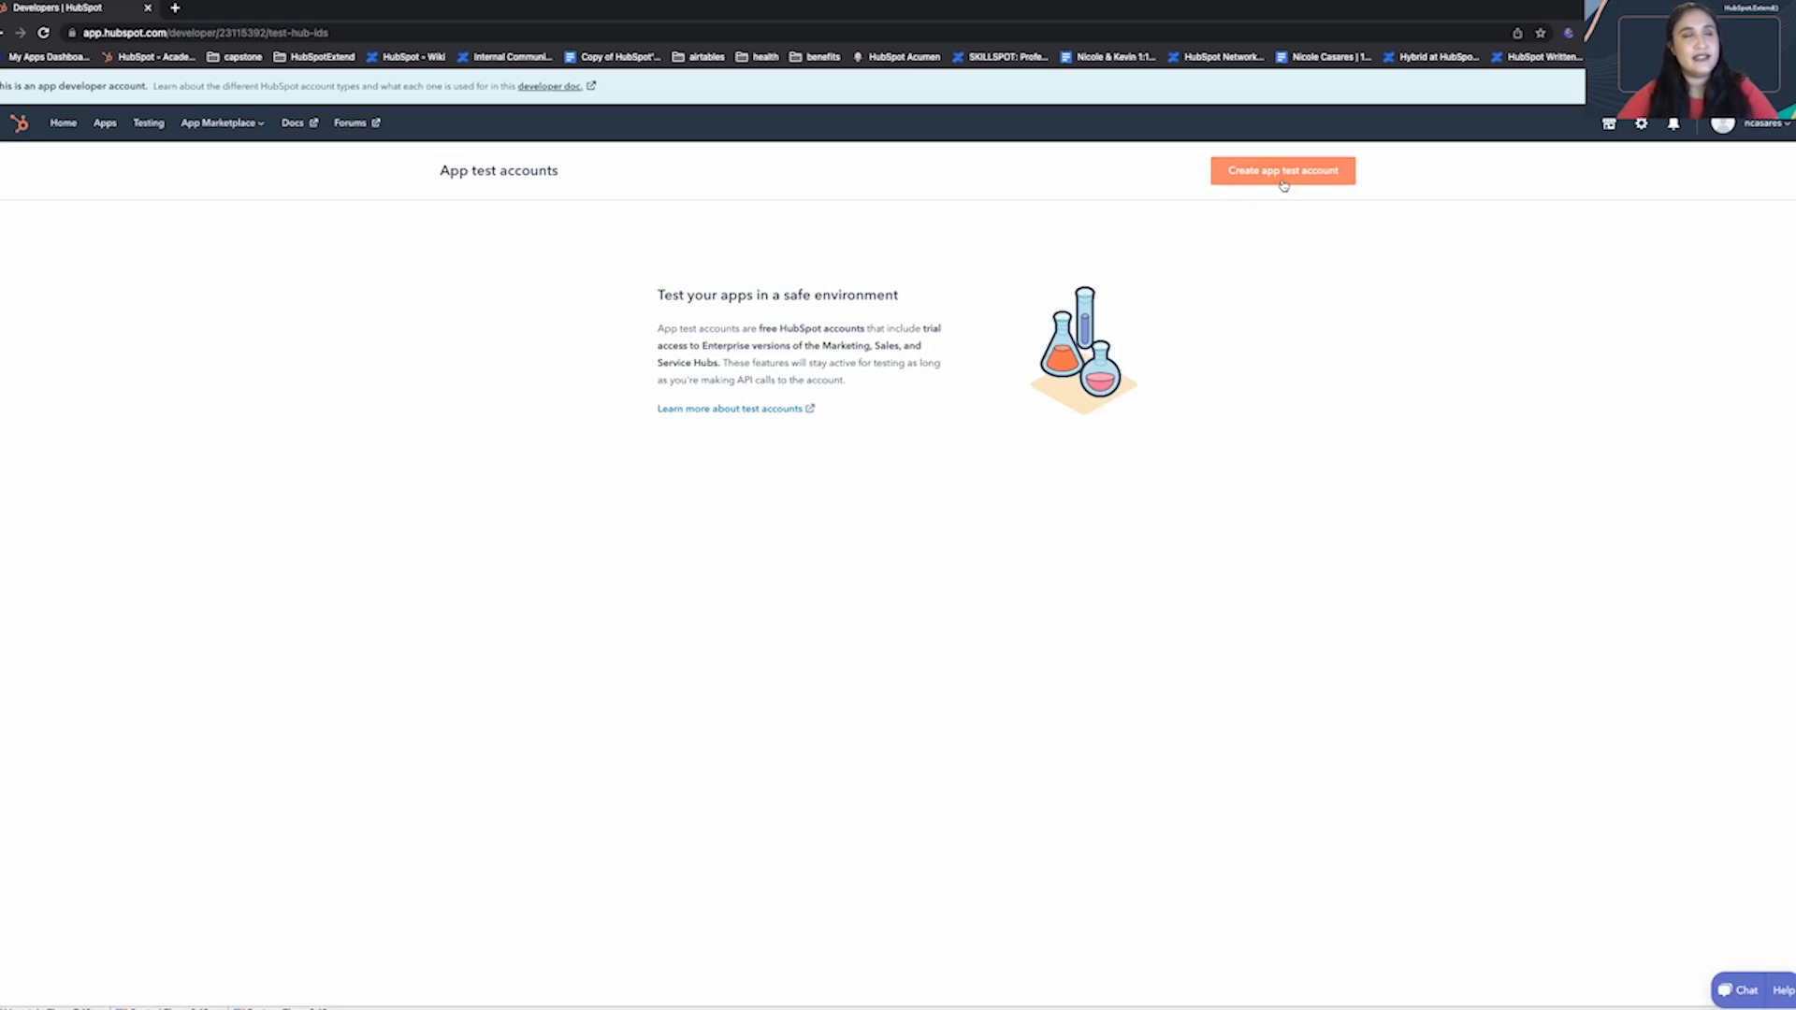
mouse_move(1292, 191)
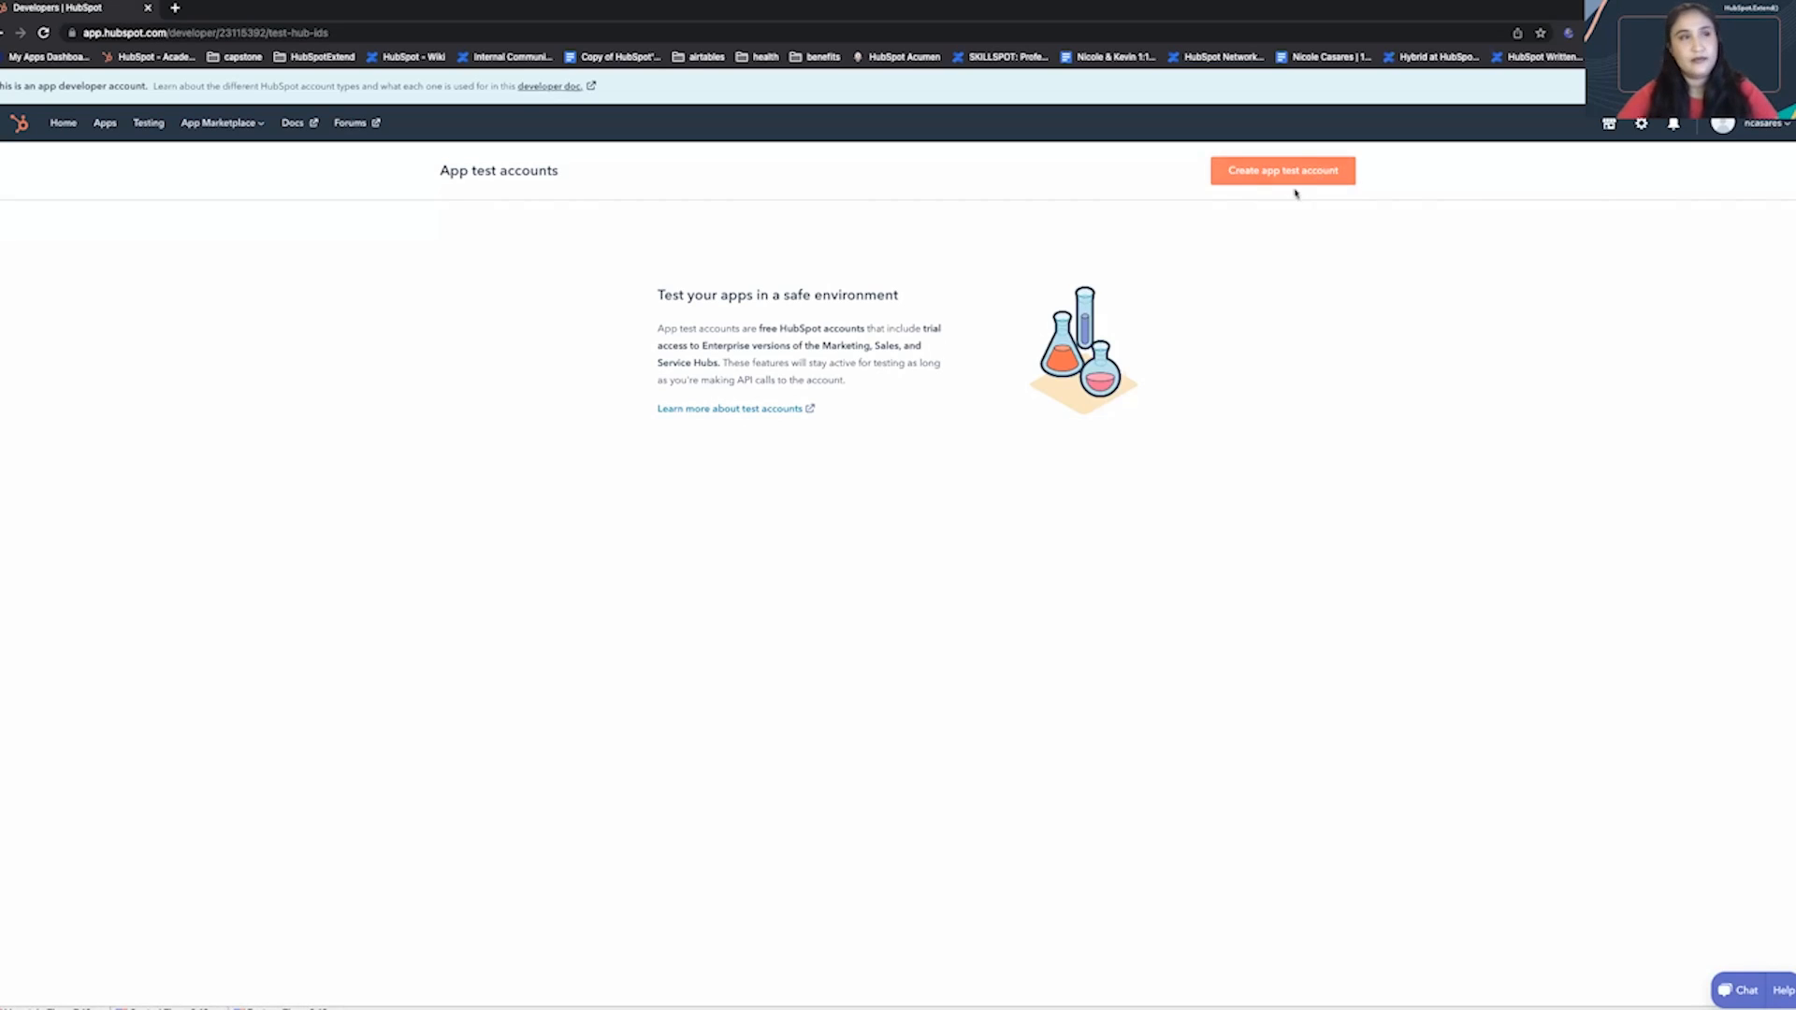
click(1281, 169)
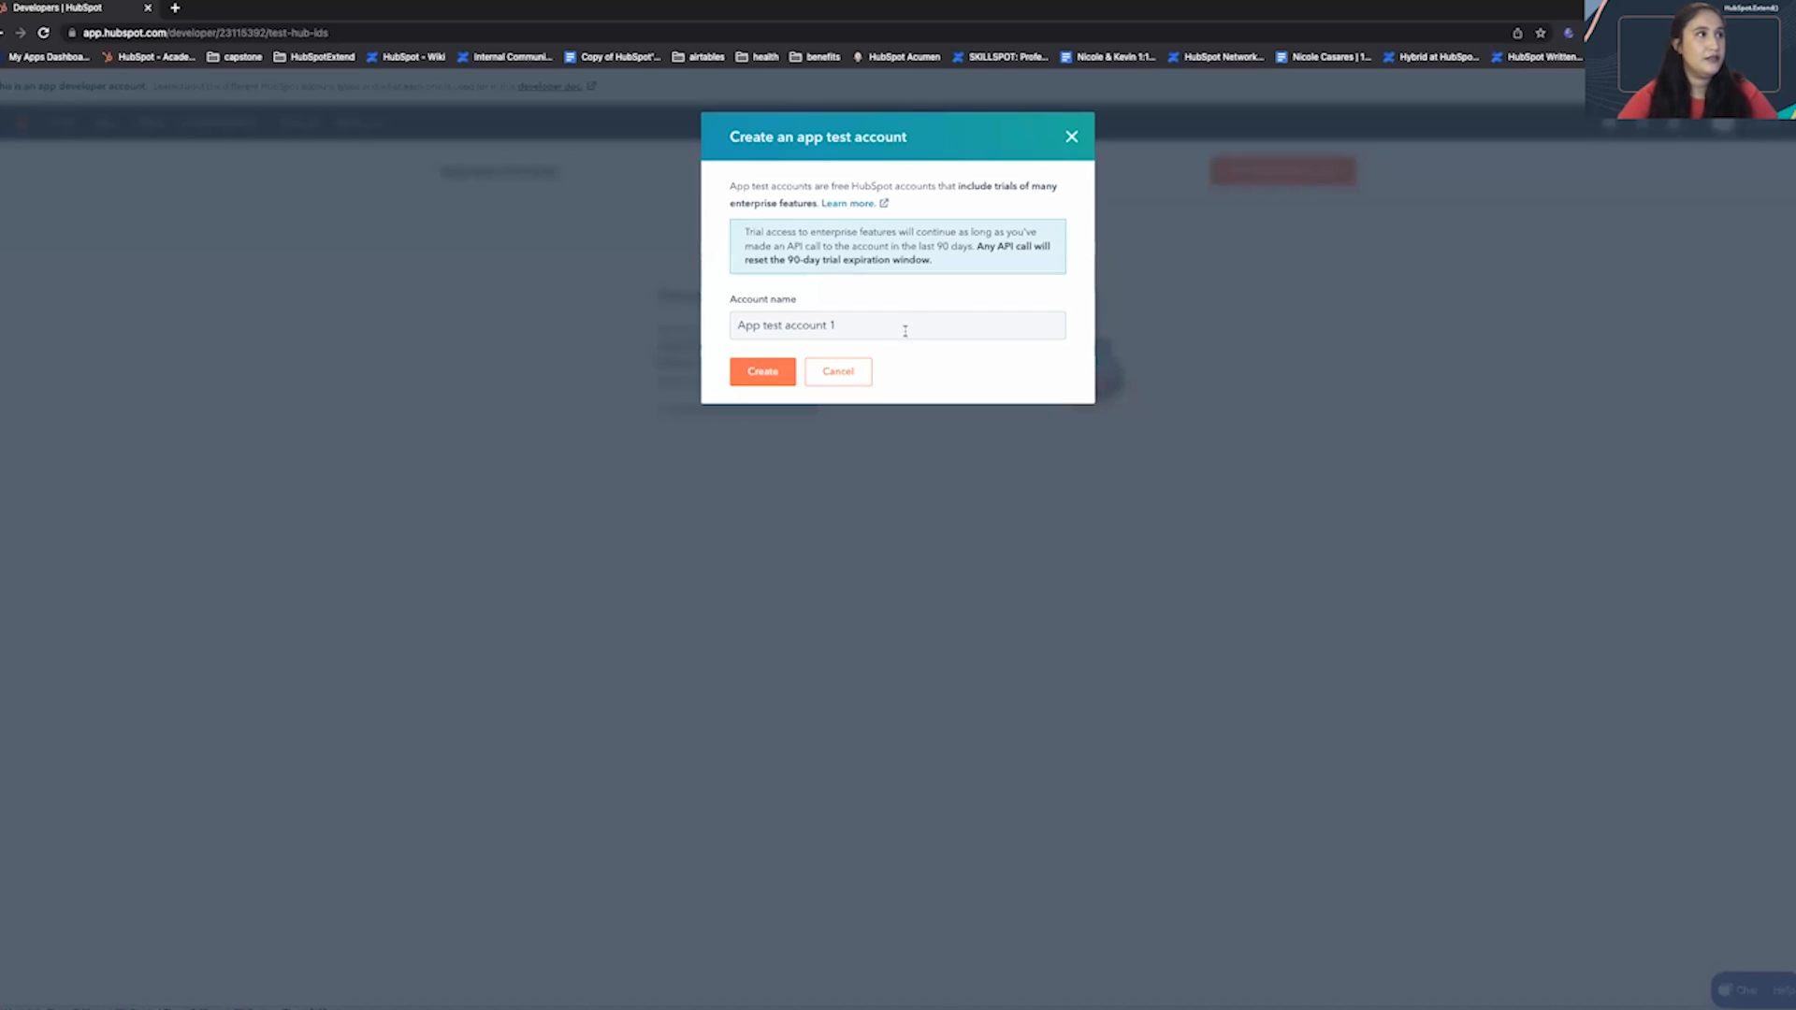
- Name the test account 'HubSpot-Extend' using the autofill suggestion and create it
click(897, 326)
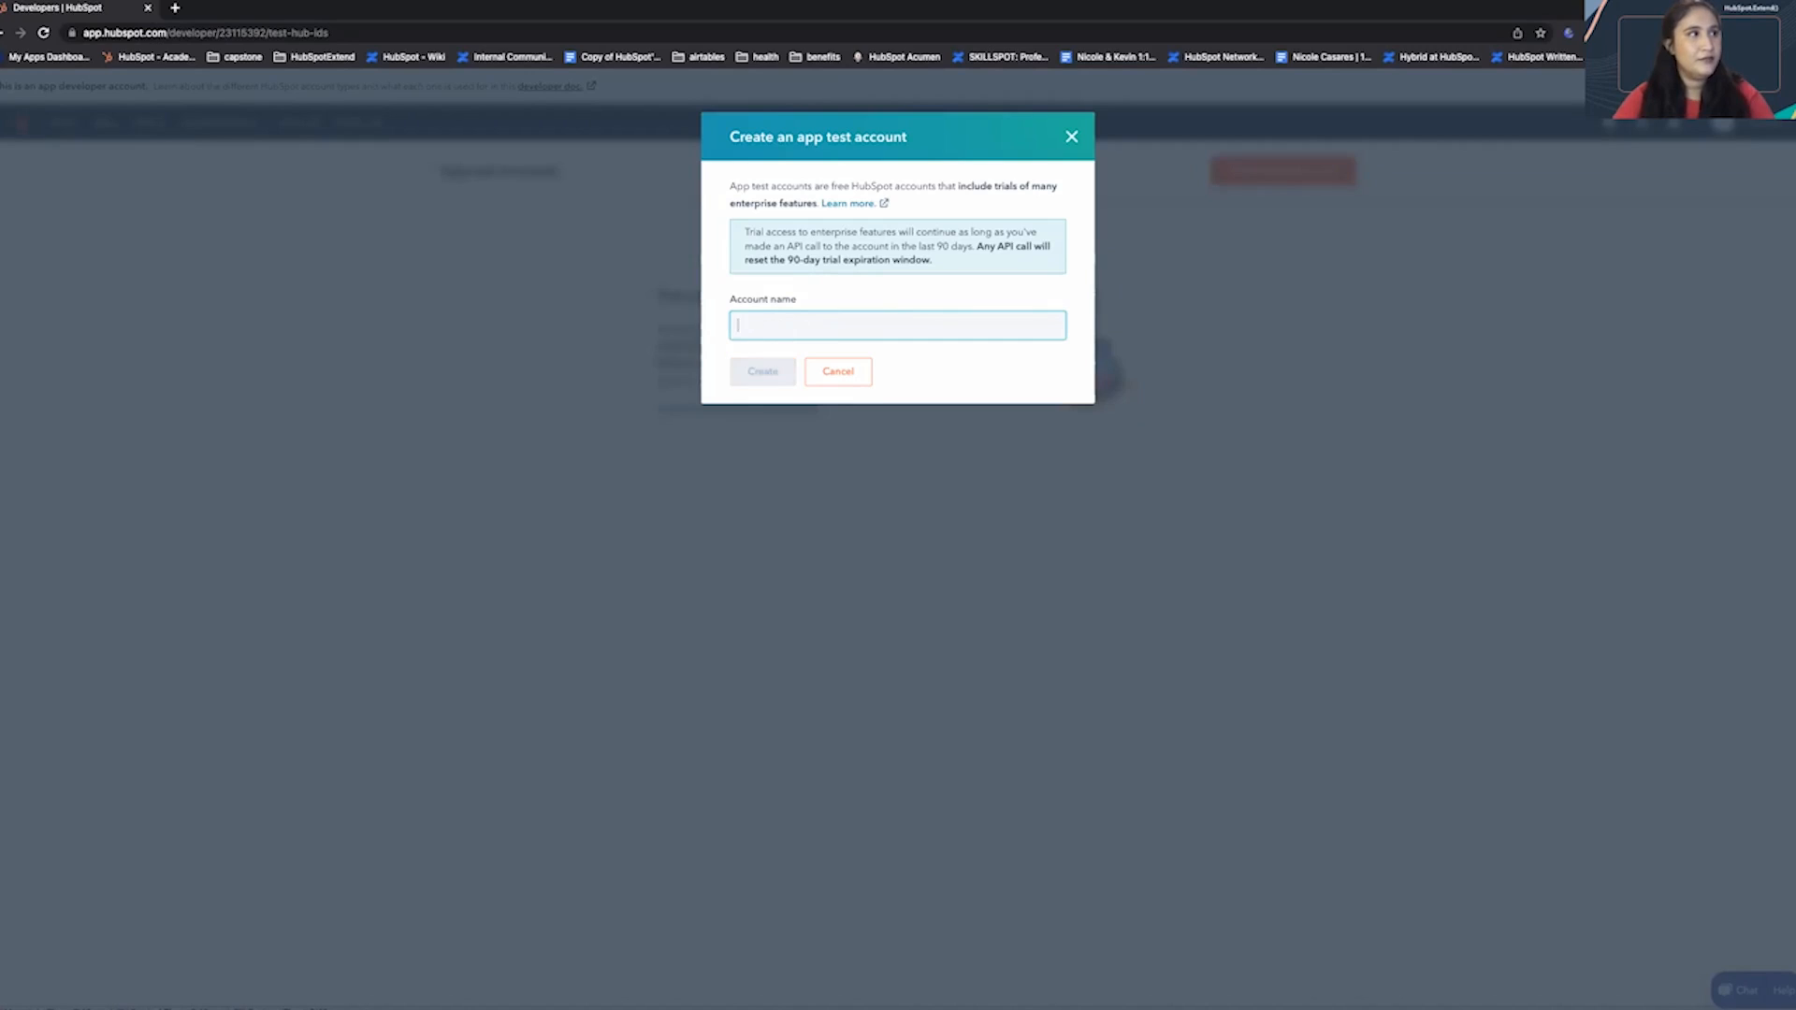
text(Hu)
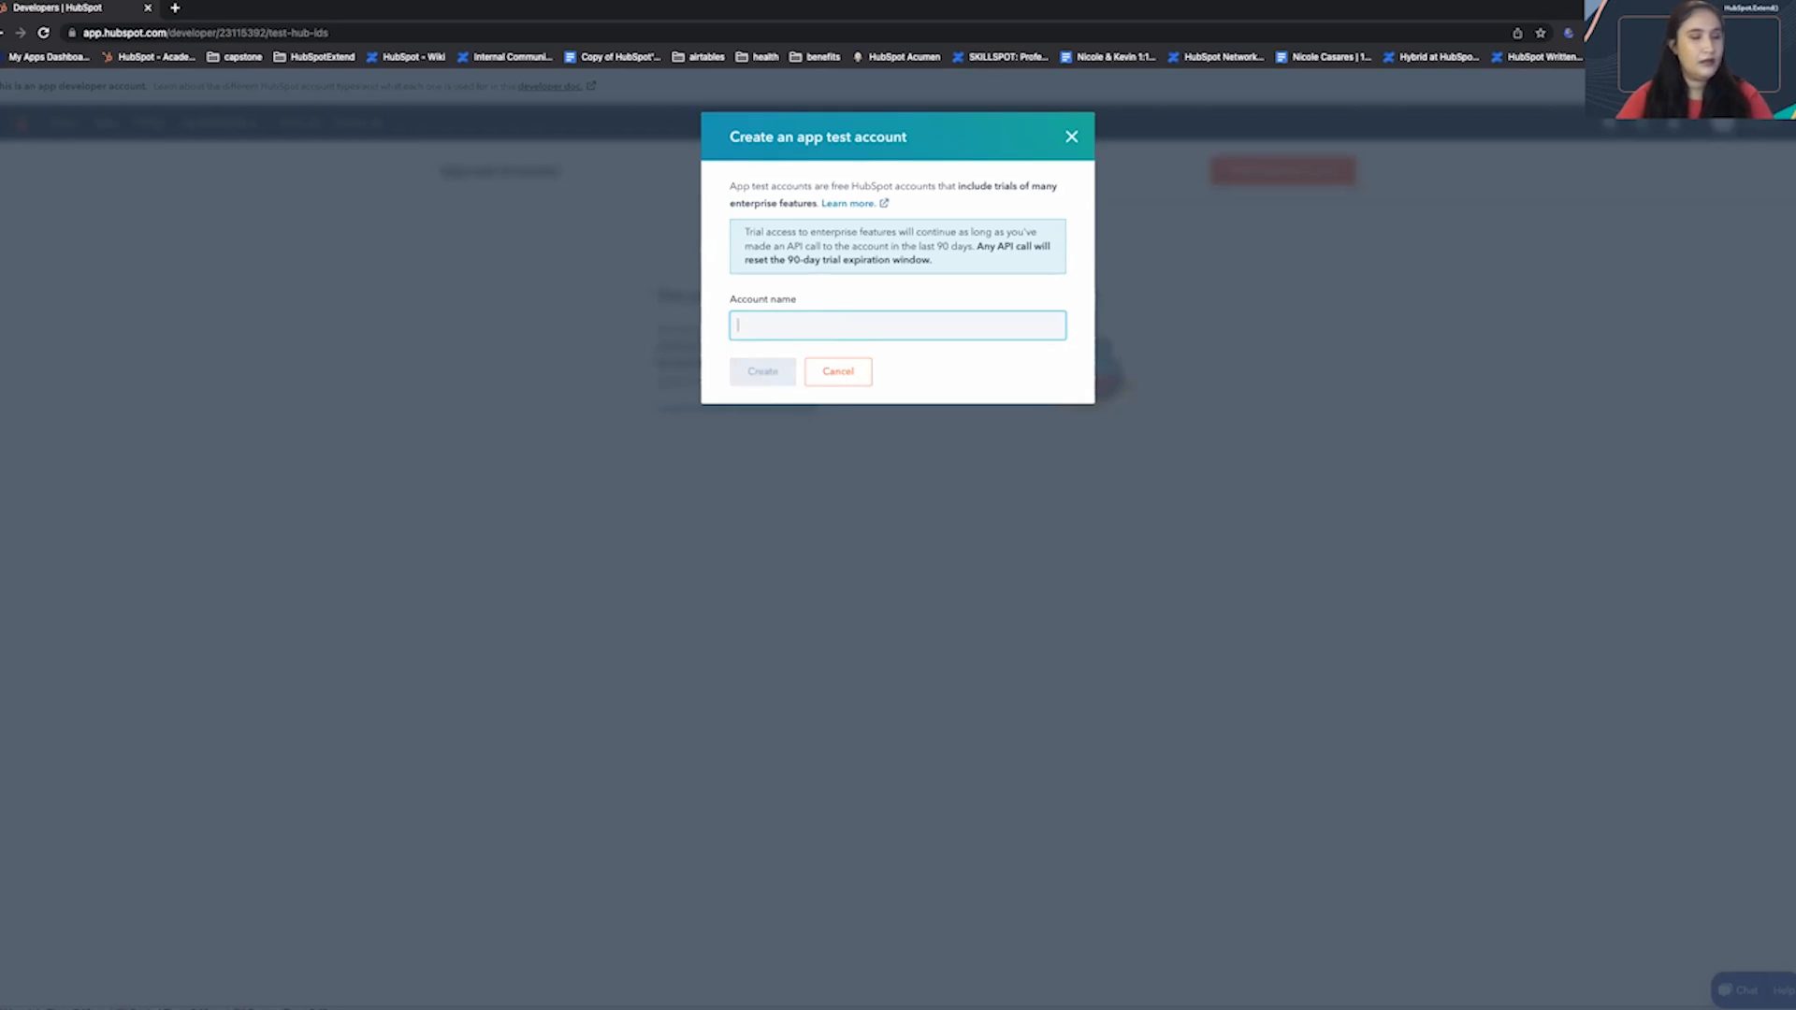
text(Hubs)
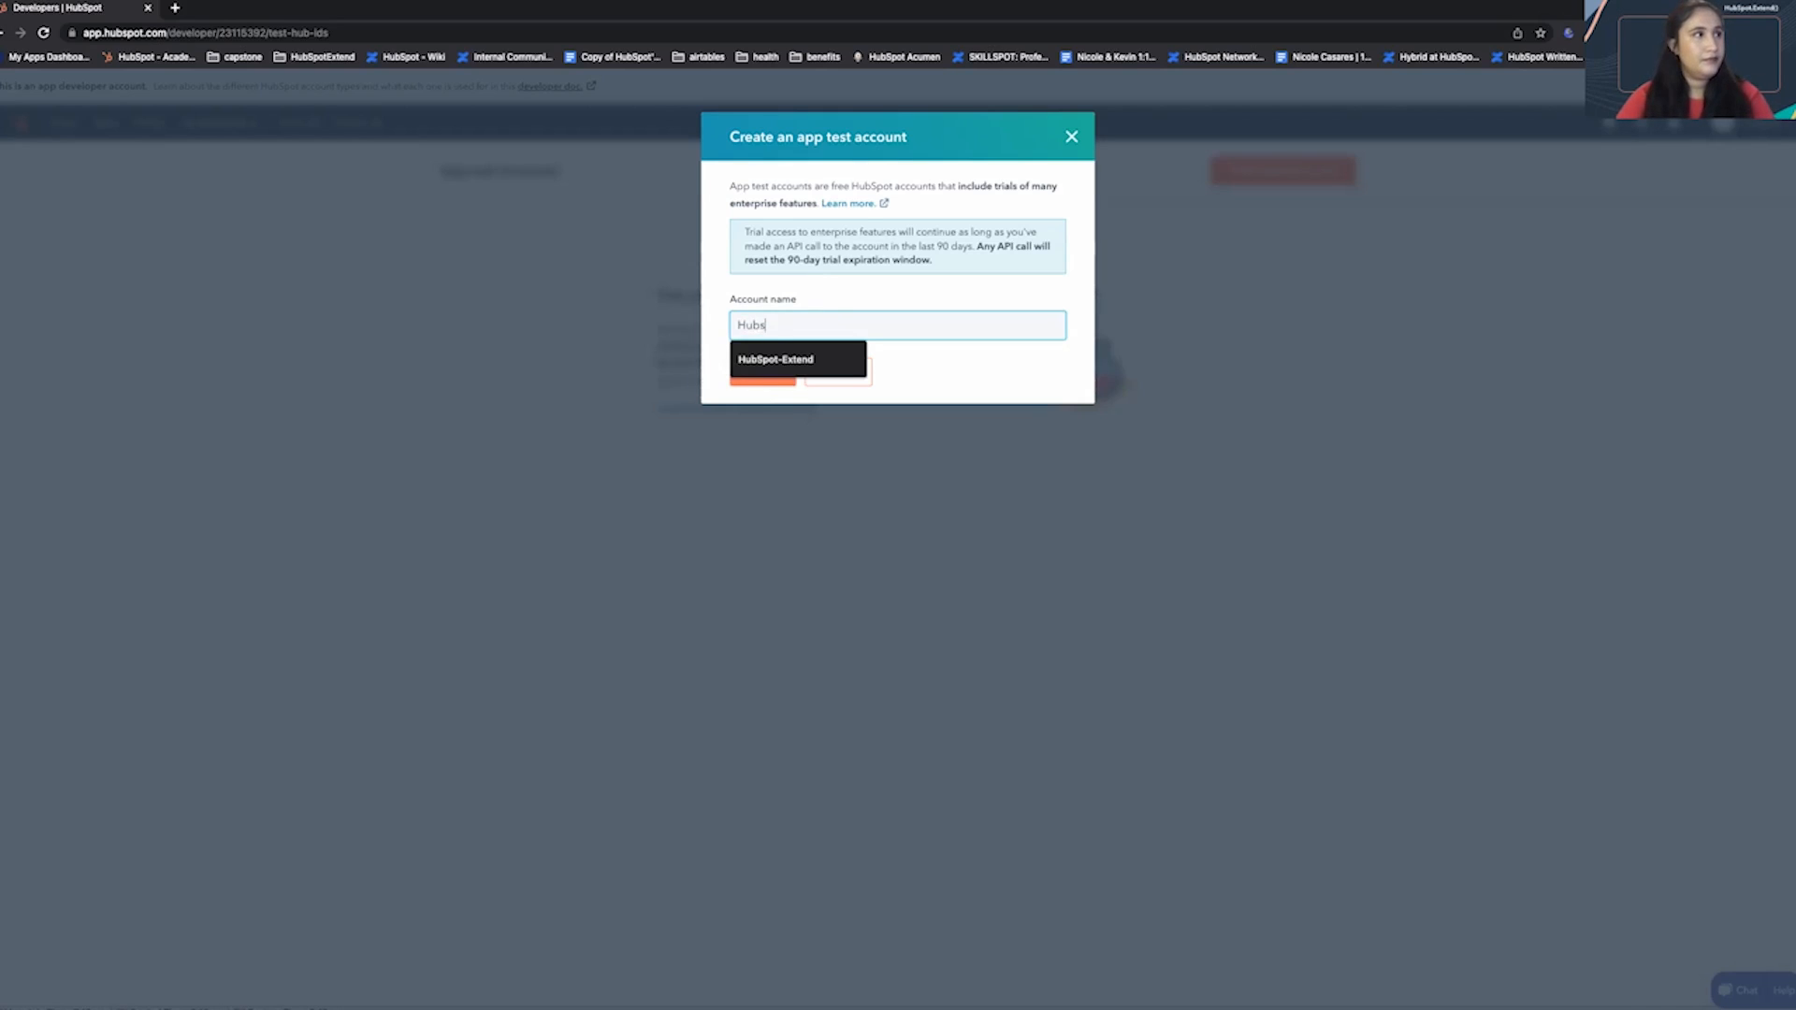
click(775, 358)
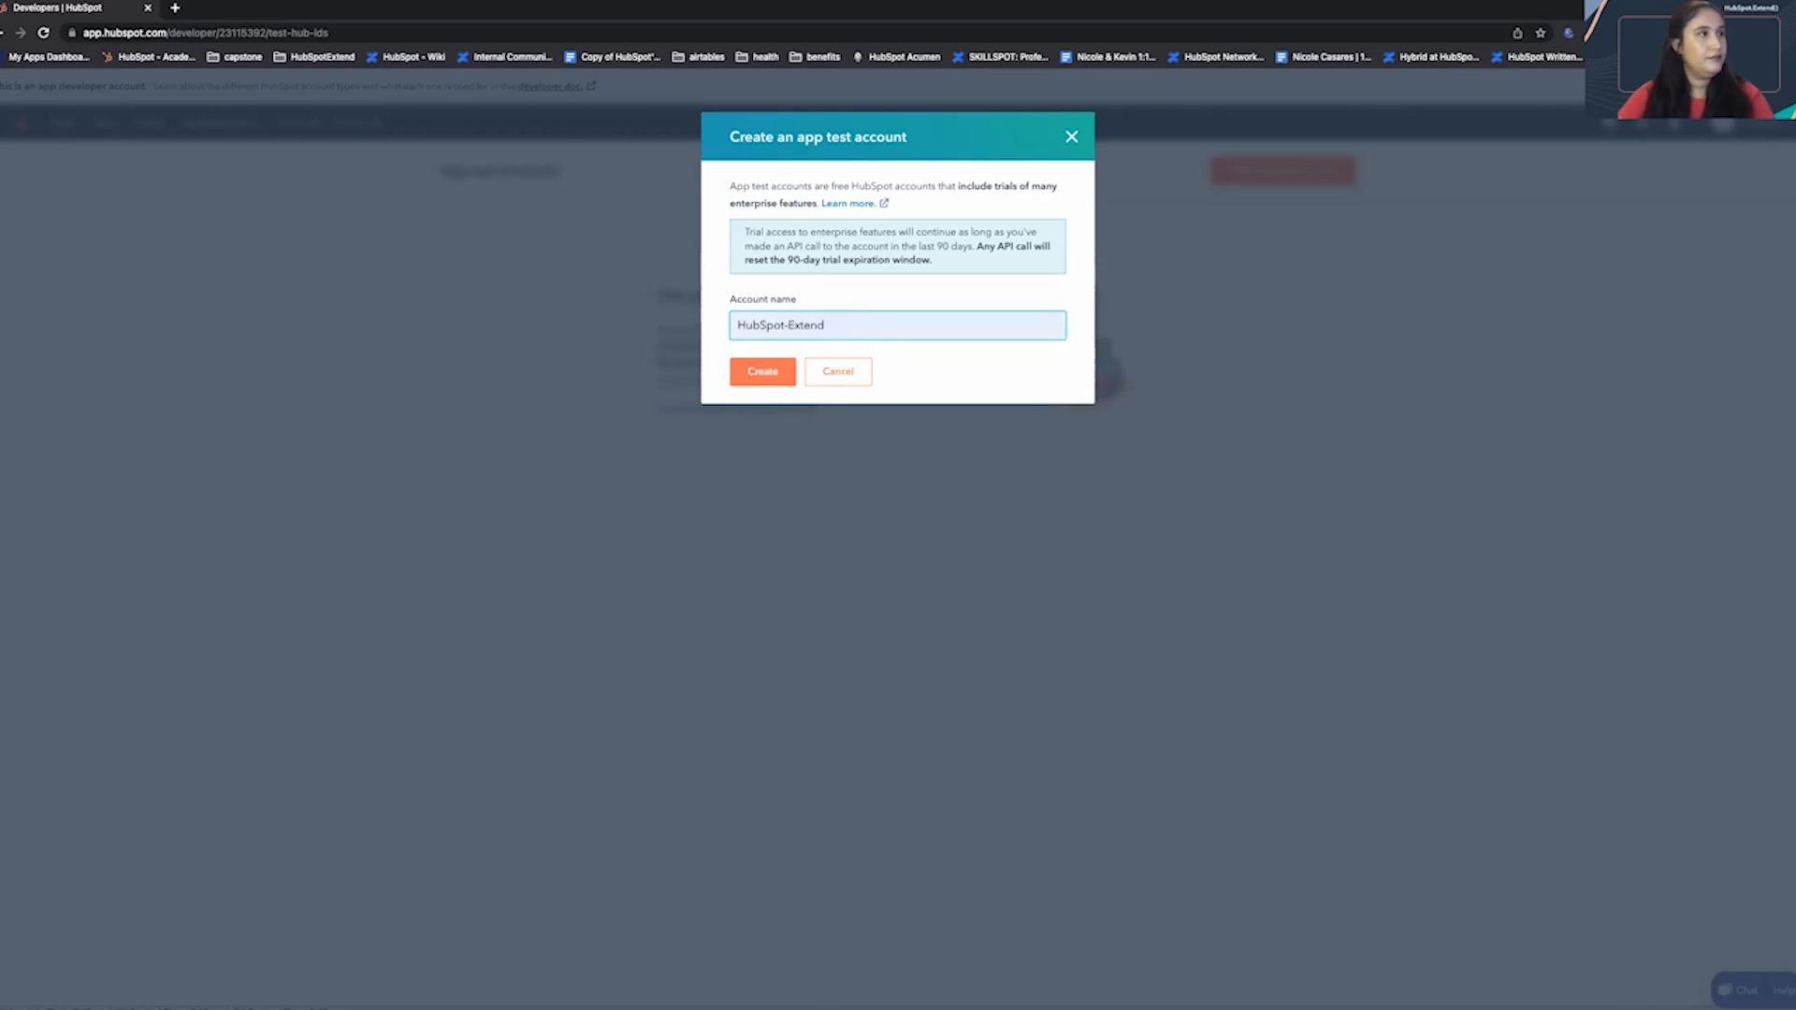
click(761, 371)
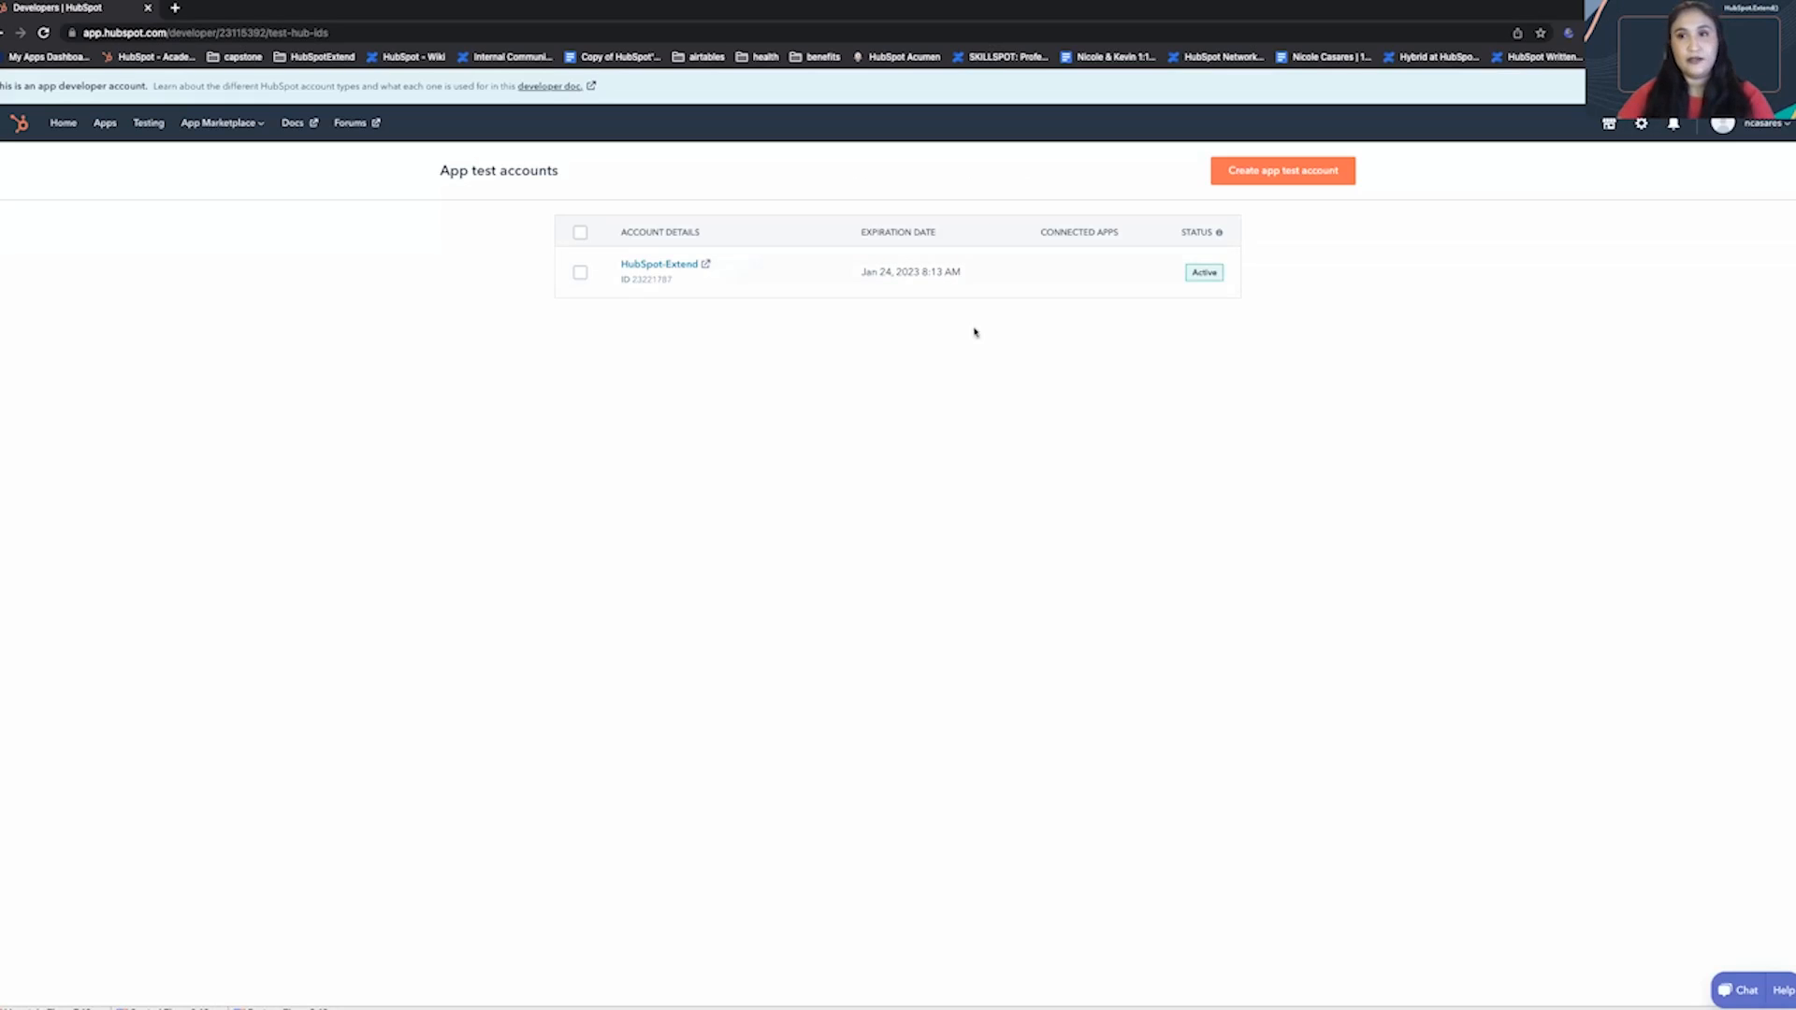
mouse_move(916, 379)
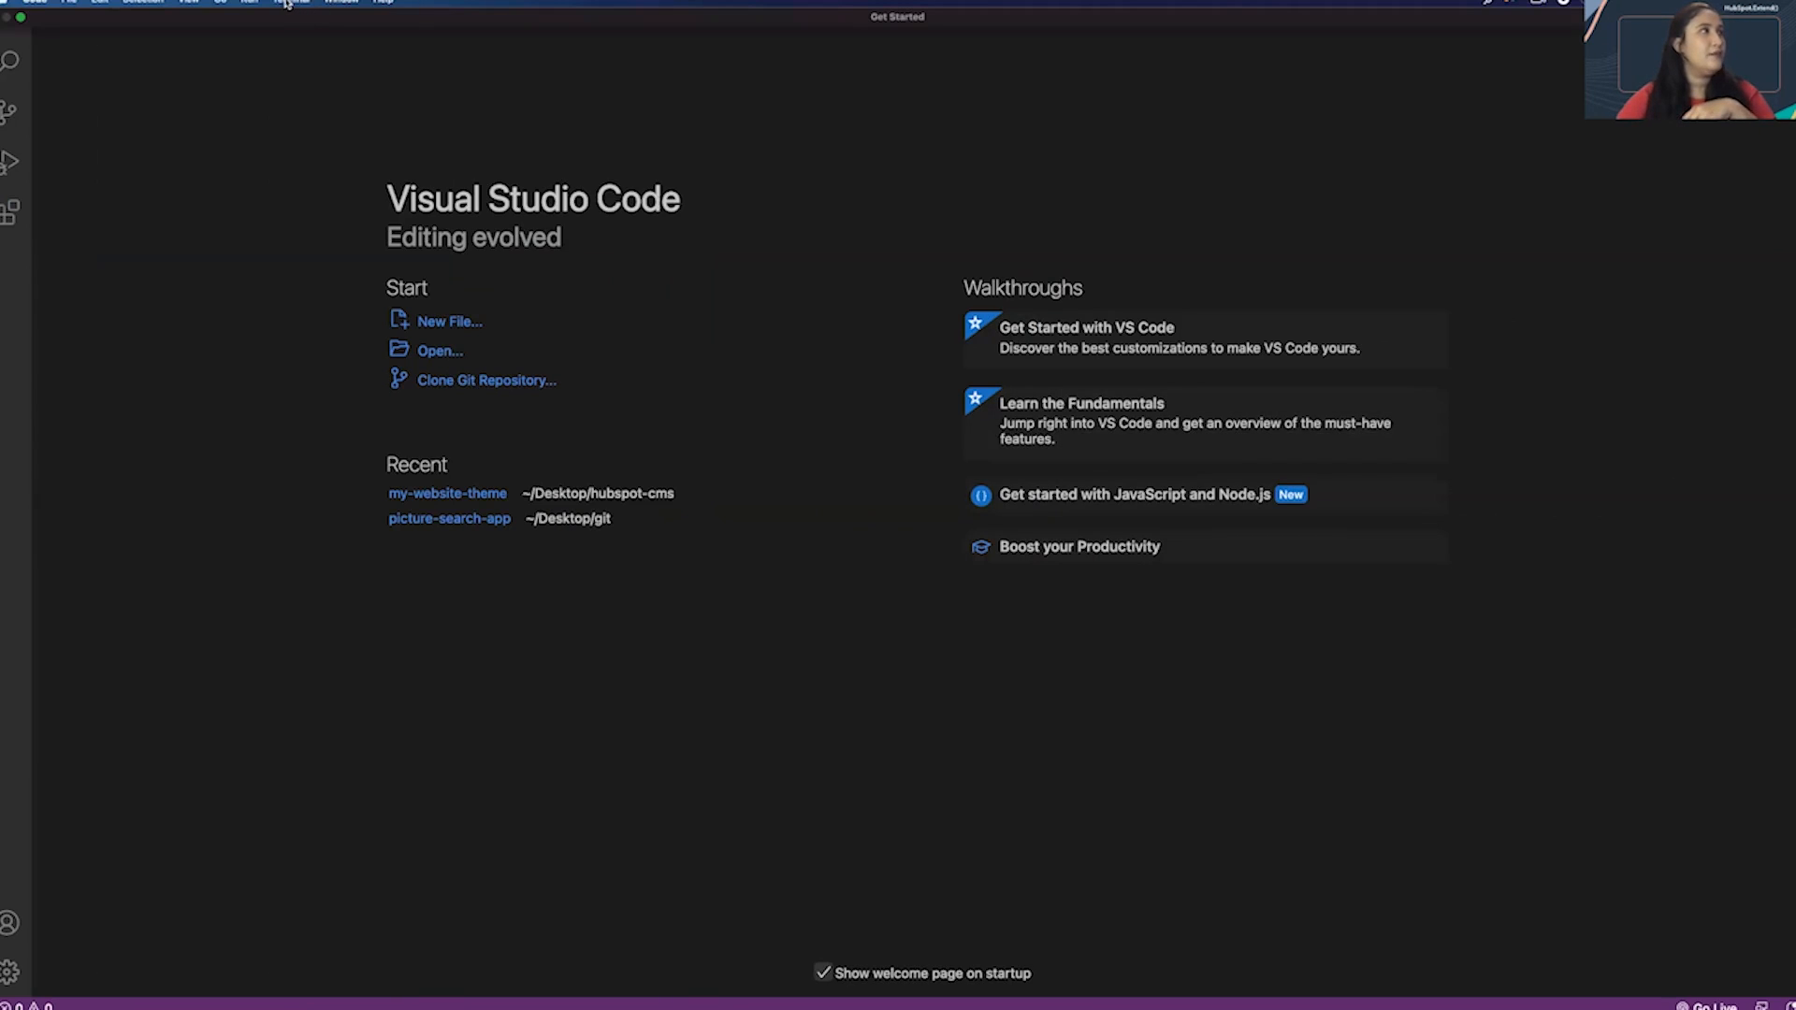
- Open a new terminal from the Terminal menu
click(289, 1)
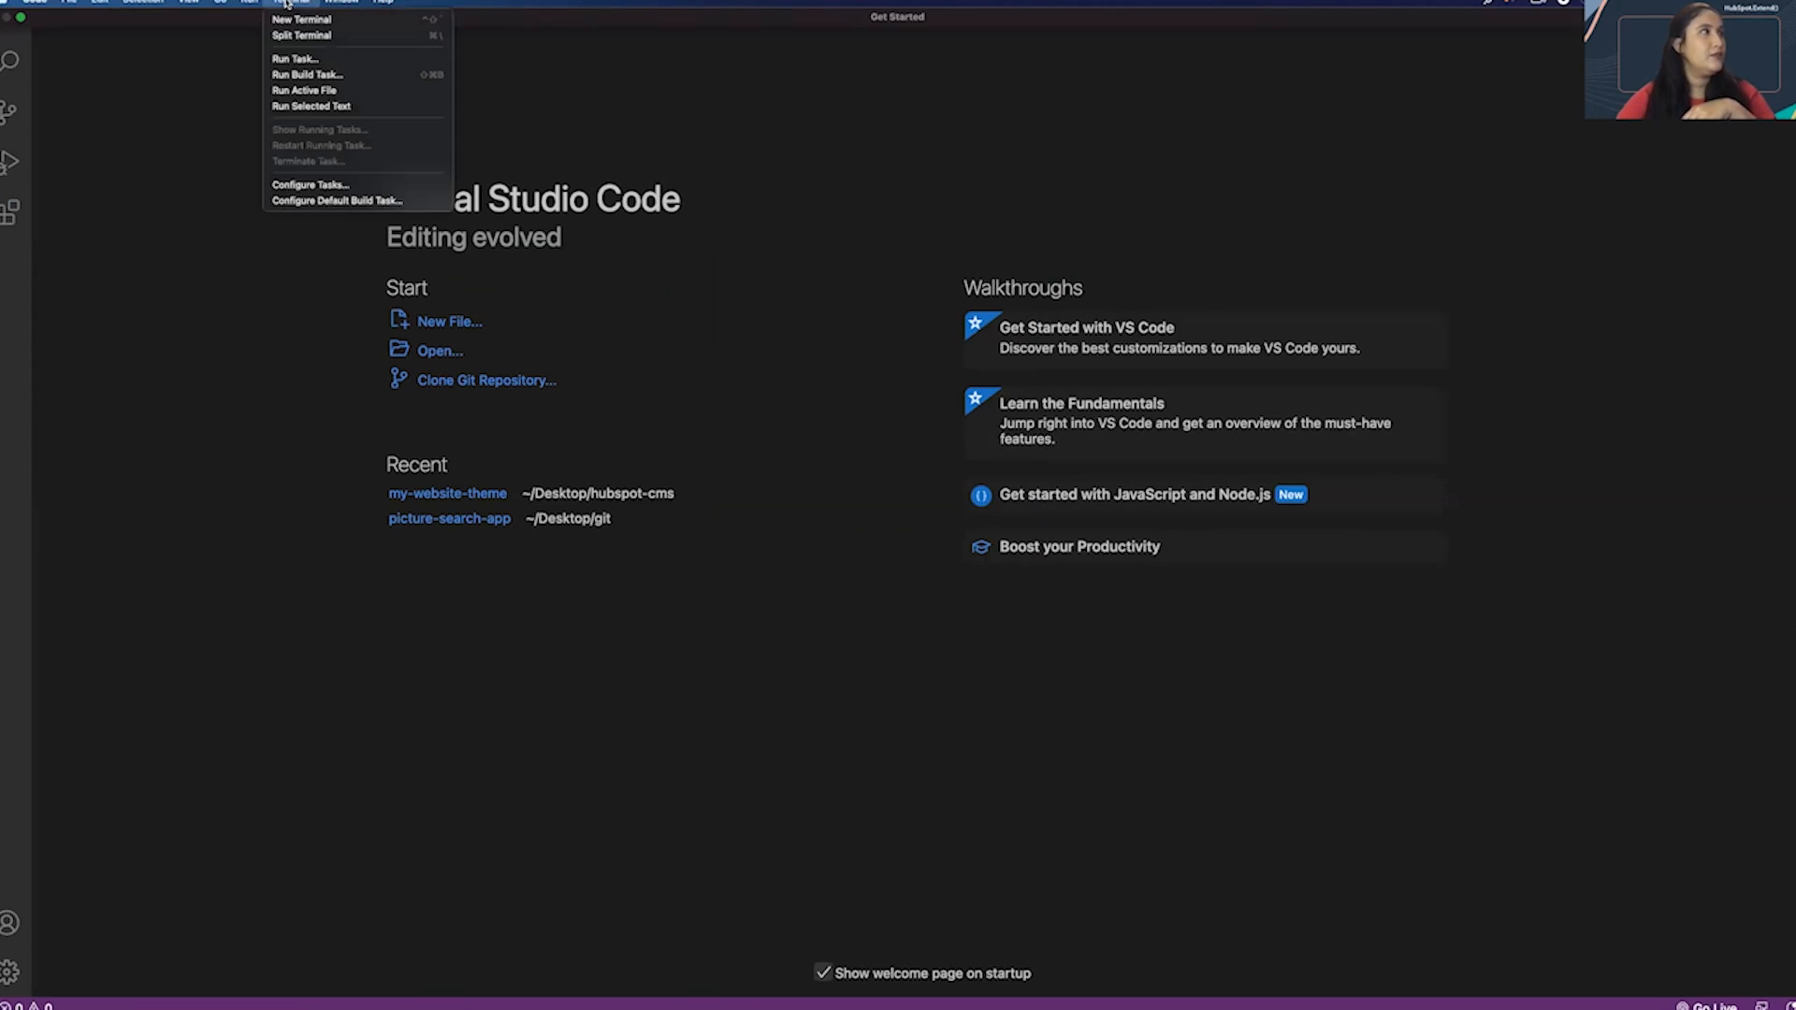
click(300, 19)
text(cd Desktop)
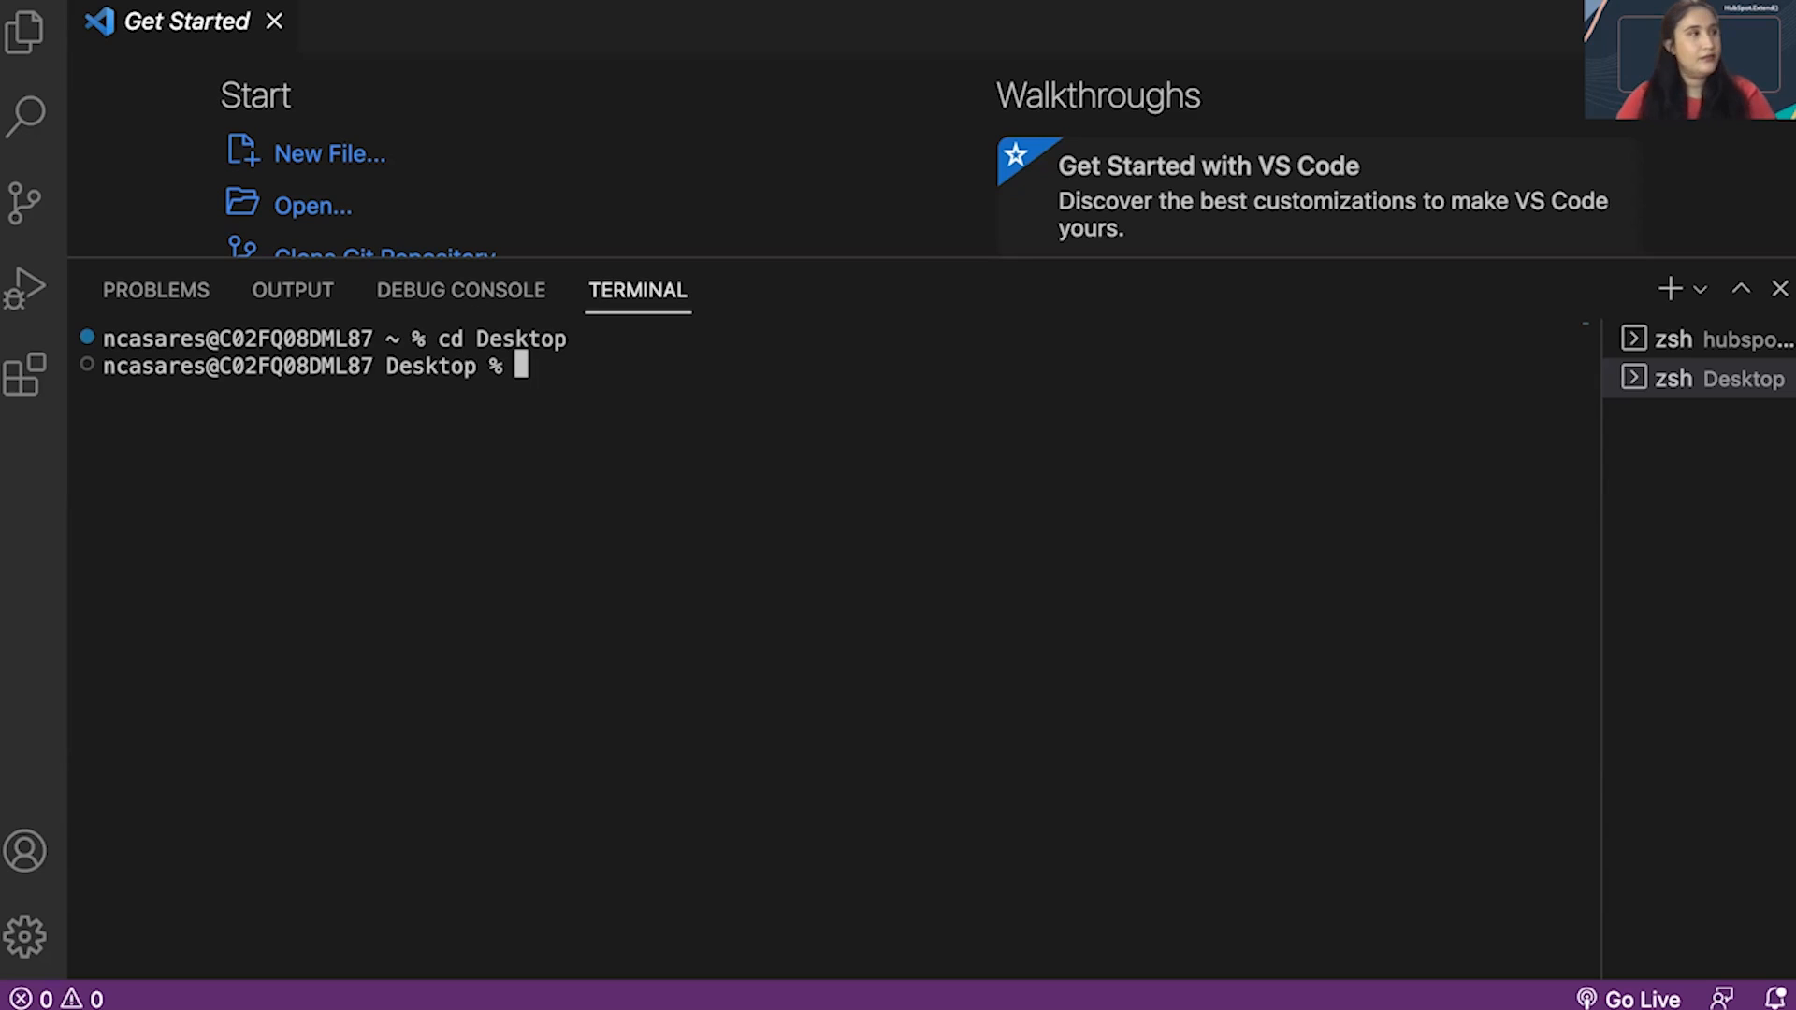
text(mk)
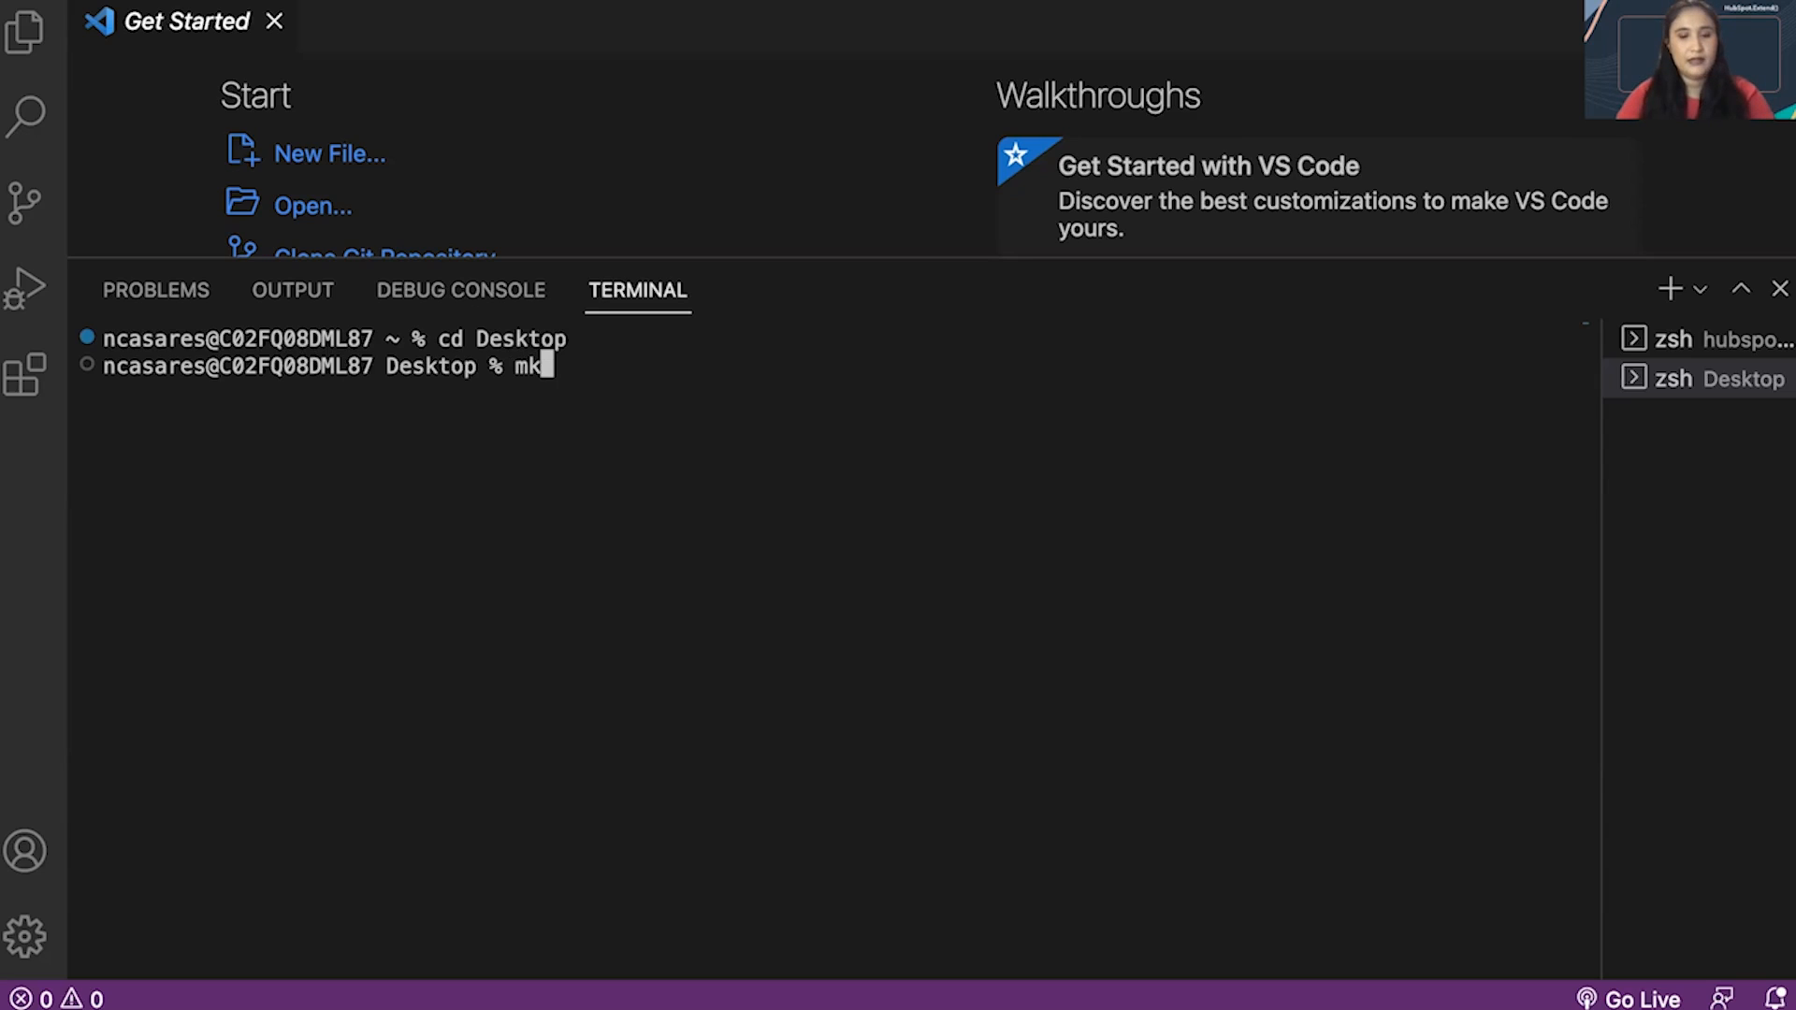
text(dit)
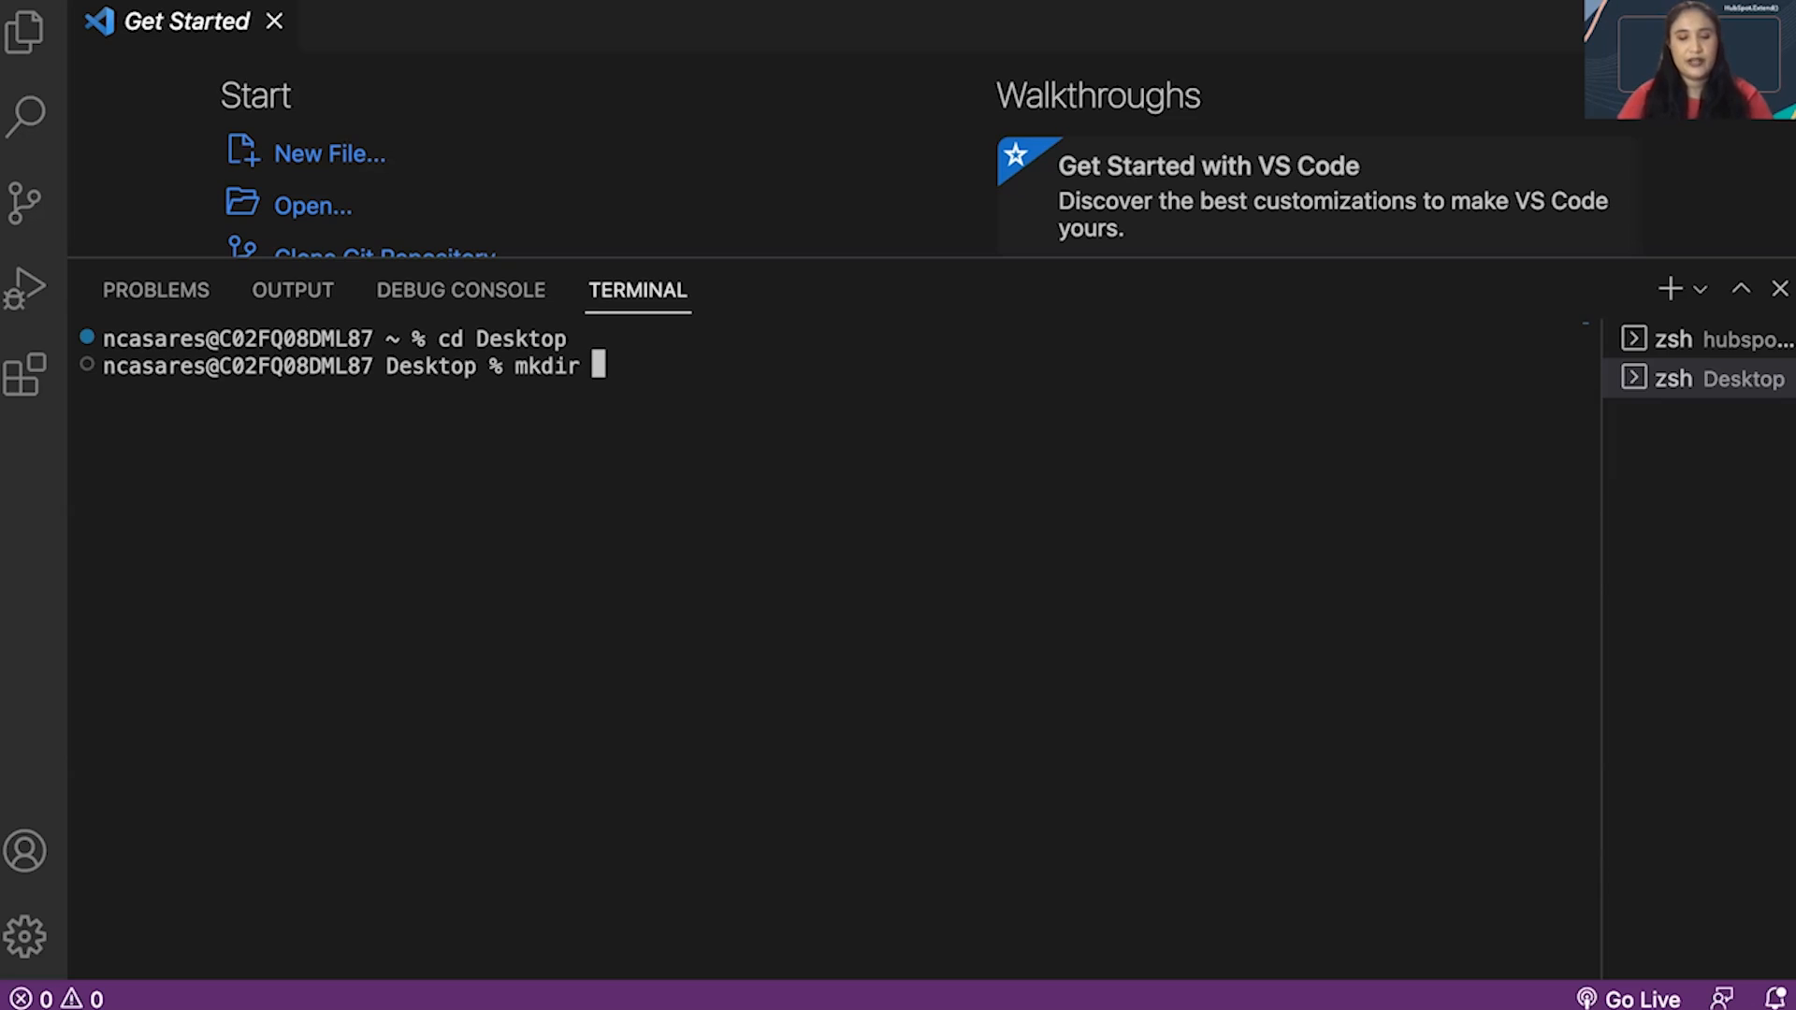
text(hubspot-extend)
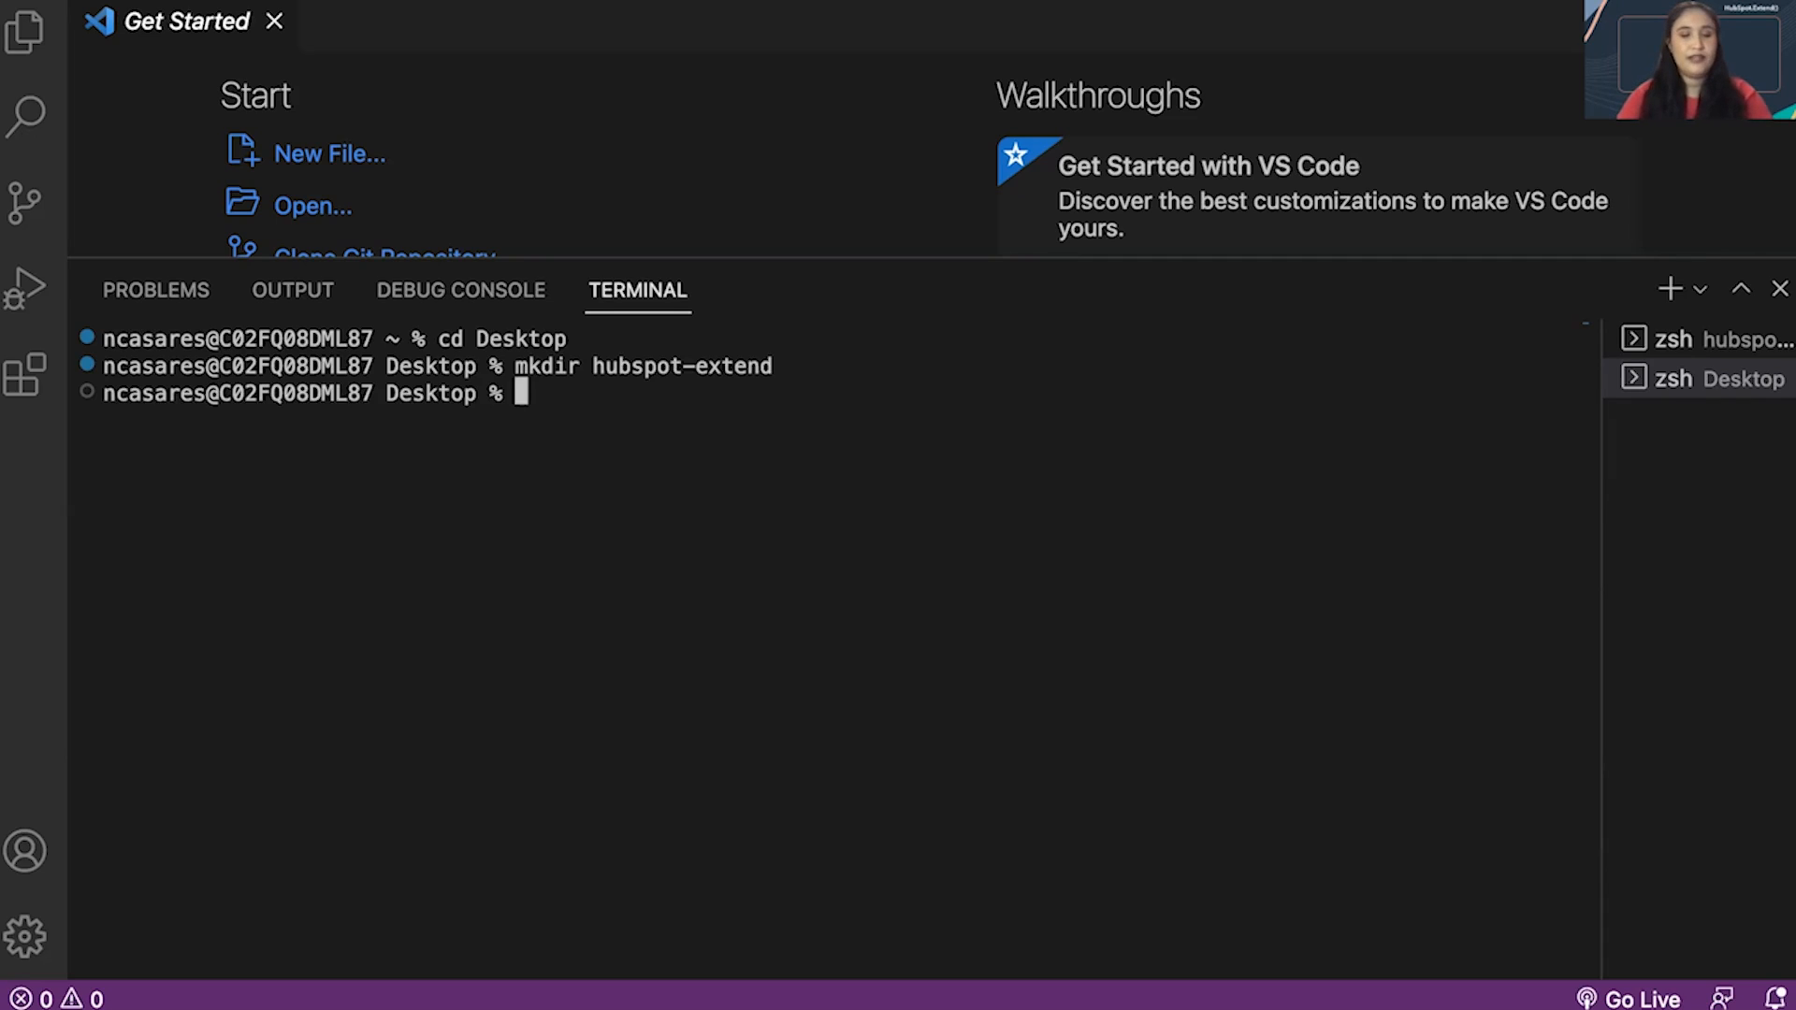
text(cd hubspot-extend)
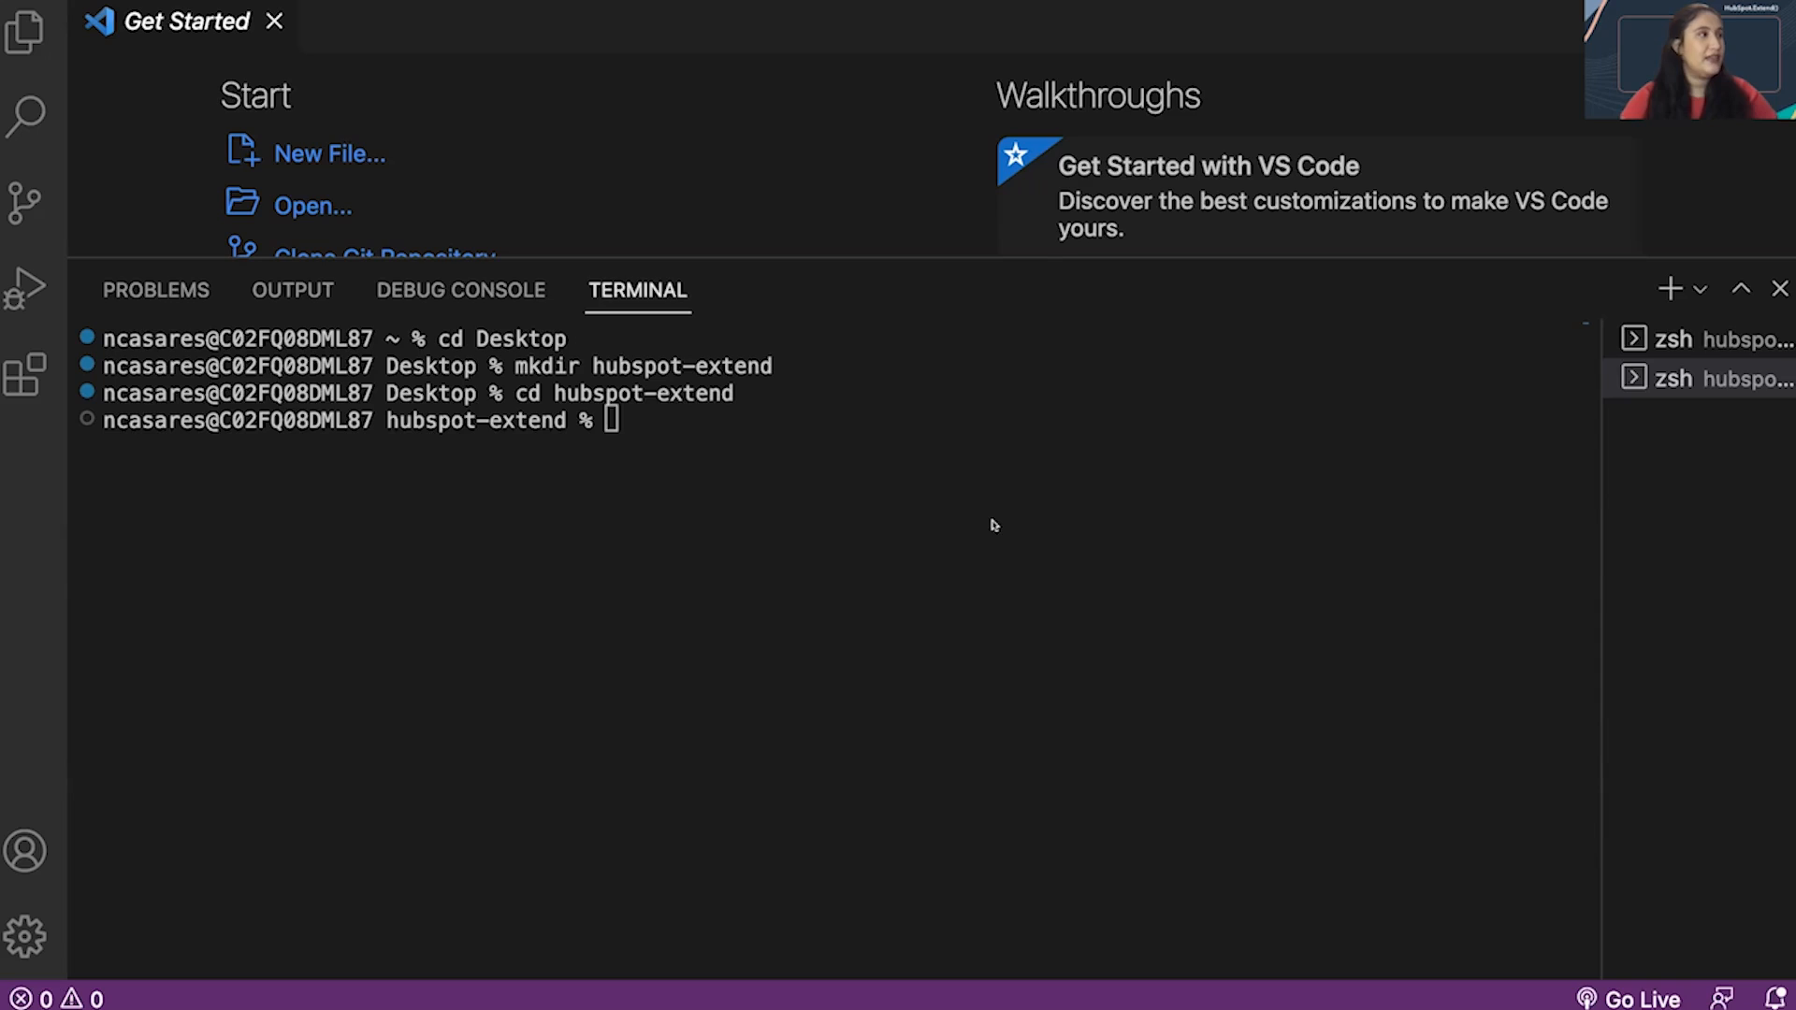
text(npm install -g @hubspot/cli)
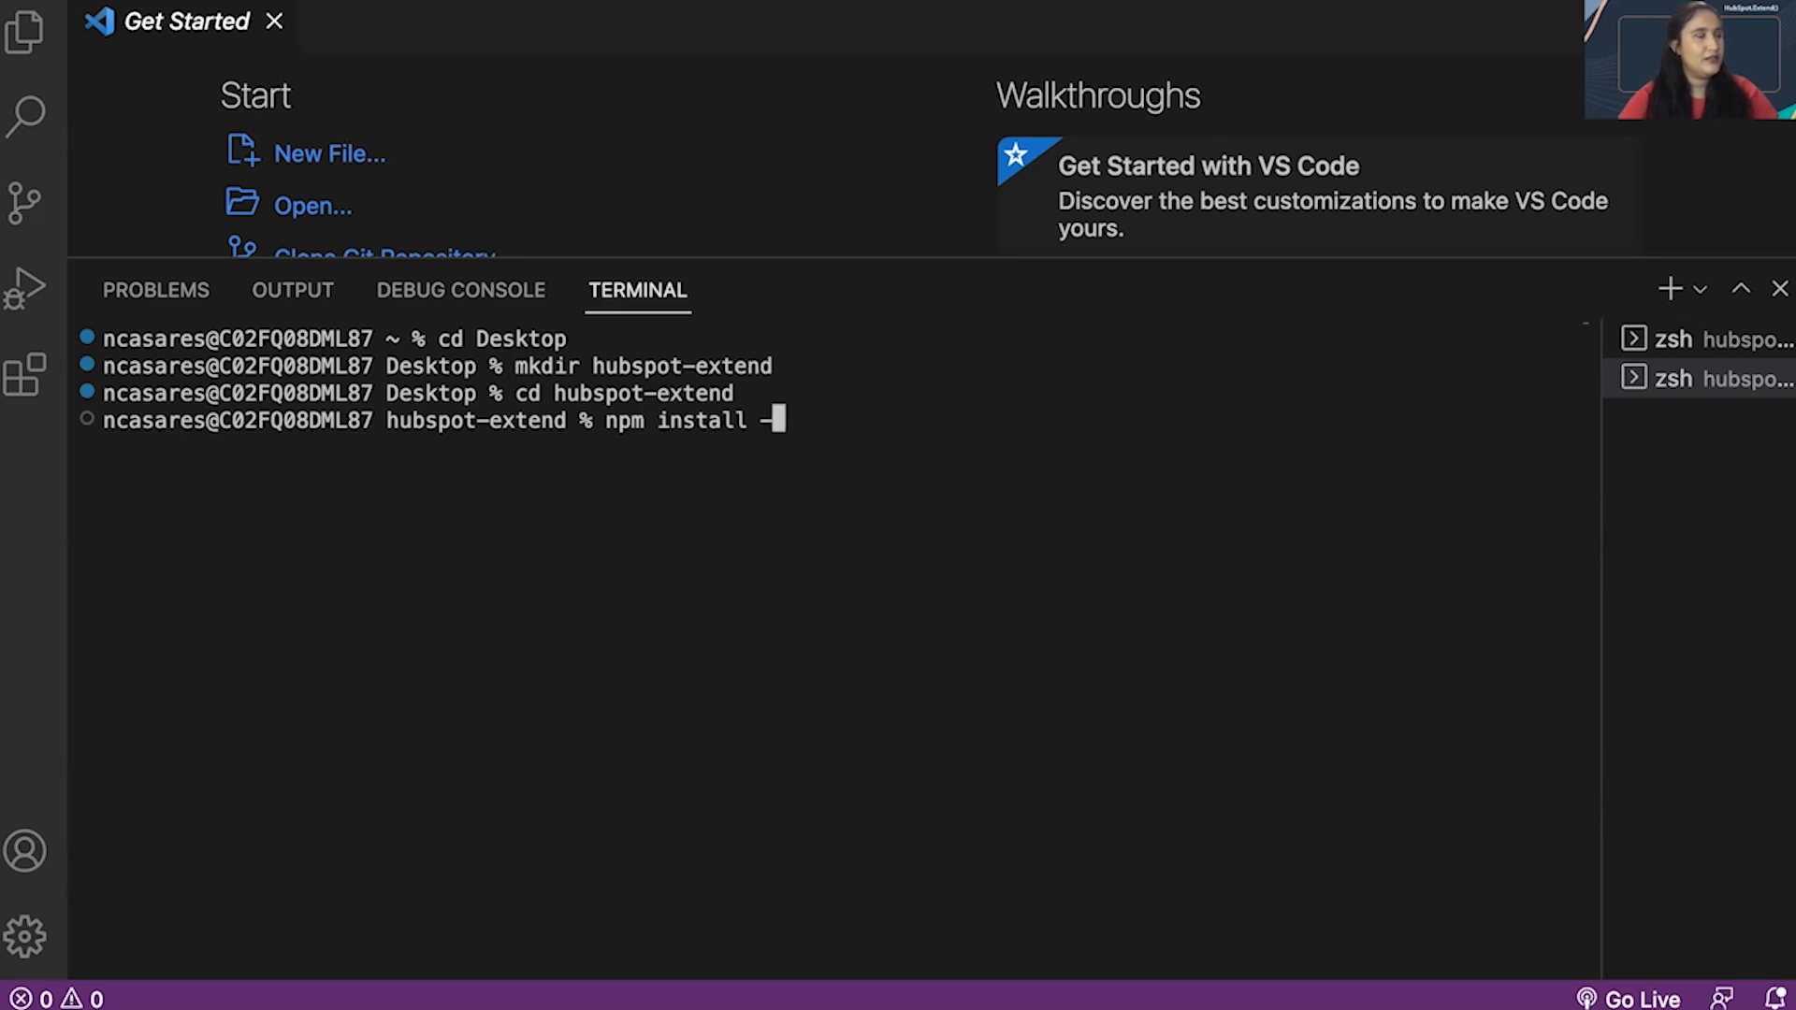
key(ctrl+c)
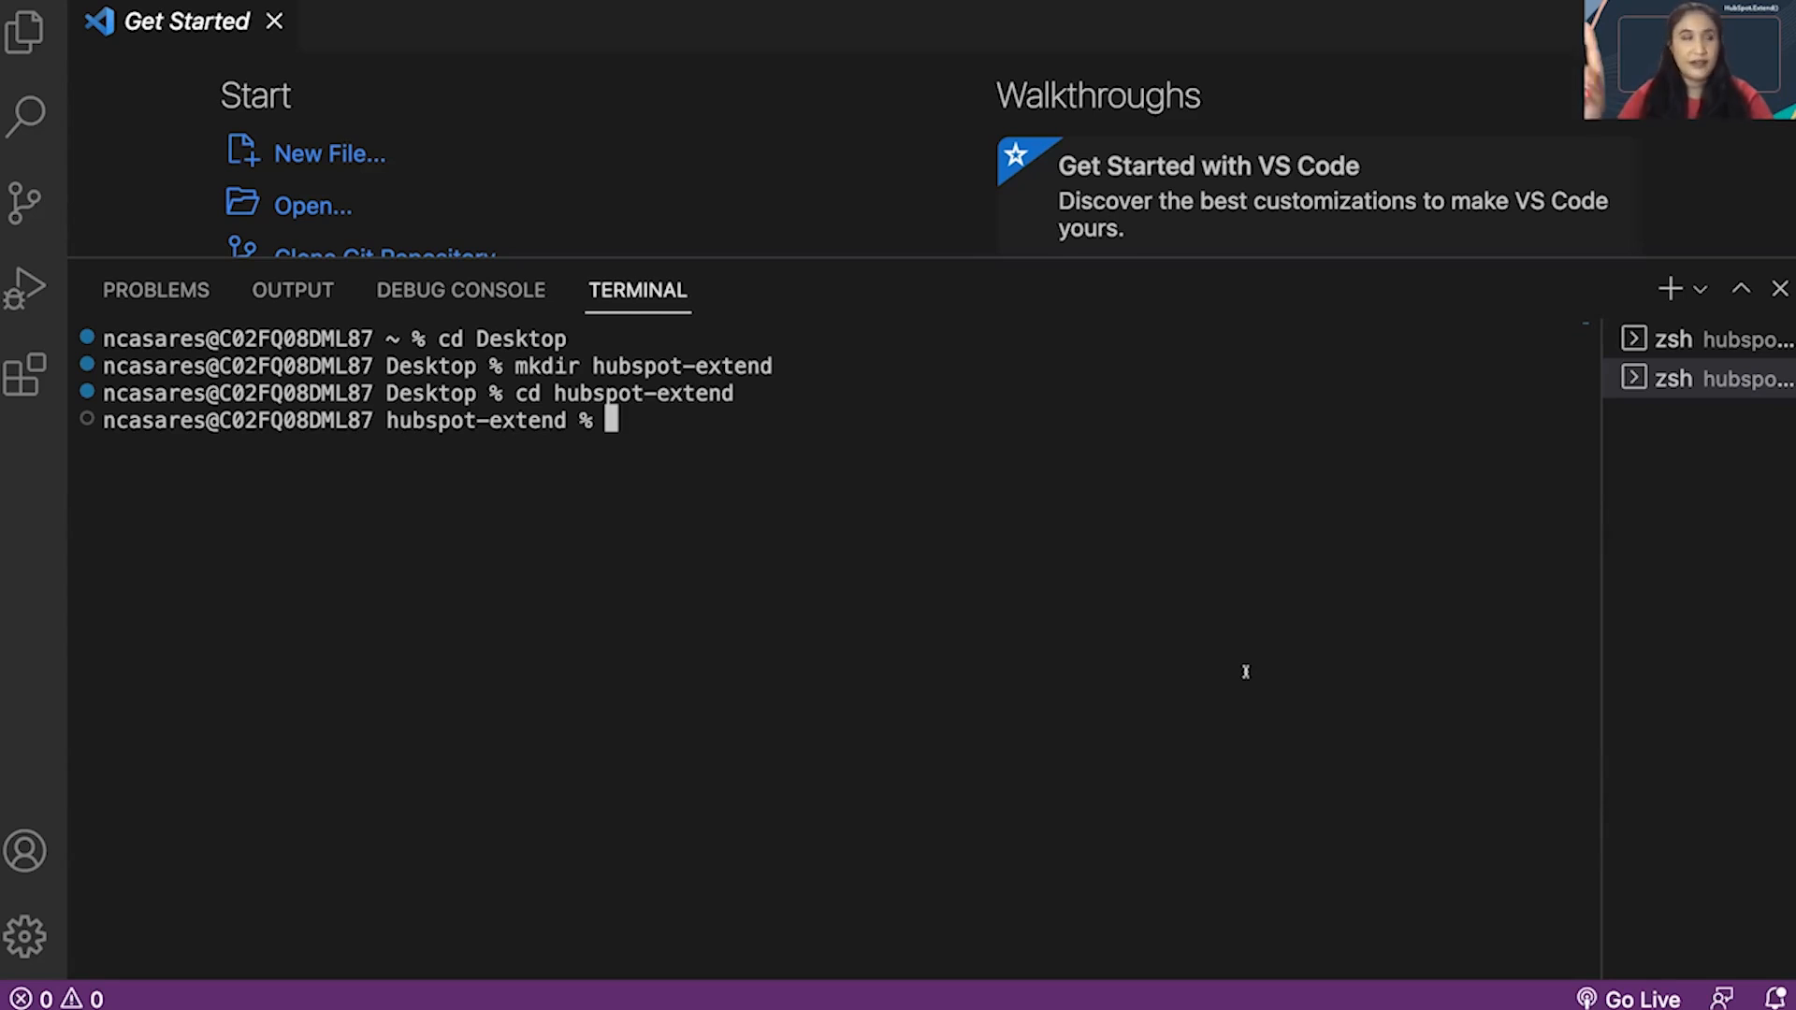
mouse_move(668, 393)
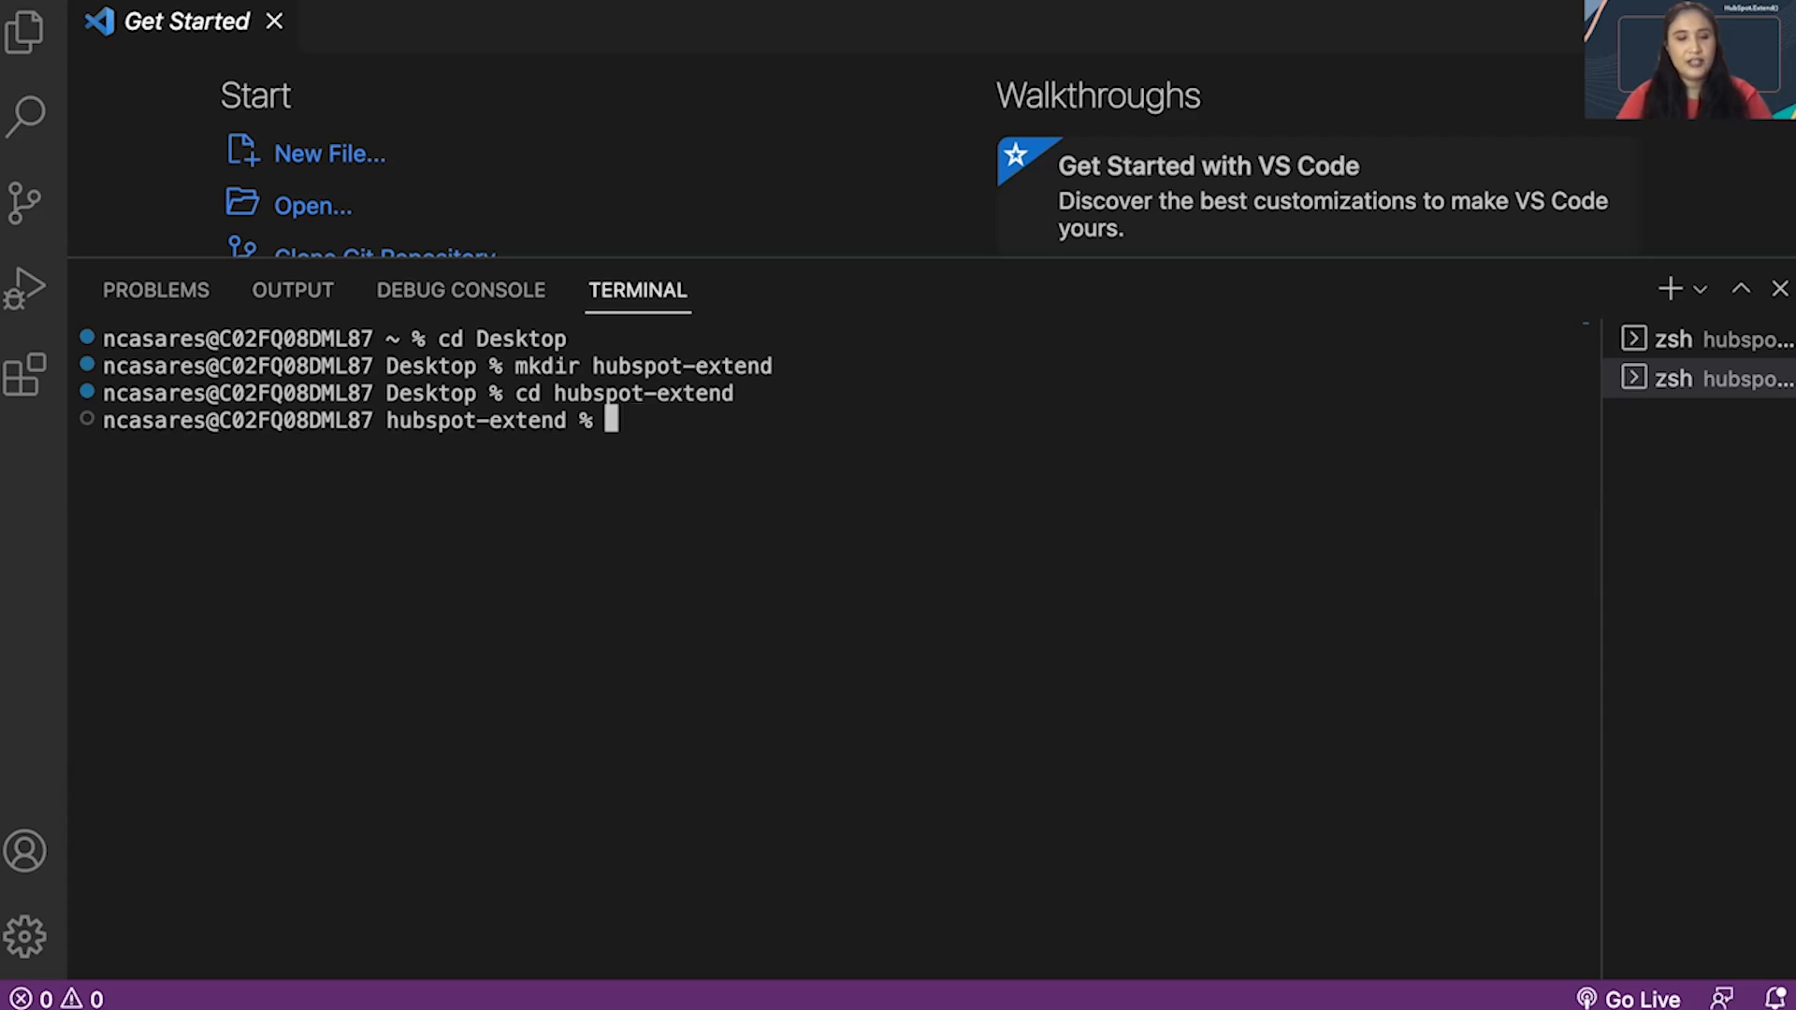
- Enter the hs init command, trying hs auth before retyping init
text(hs init)
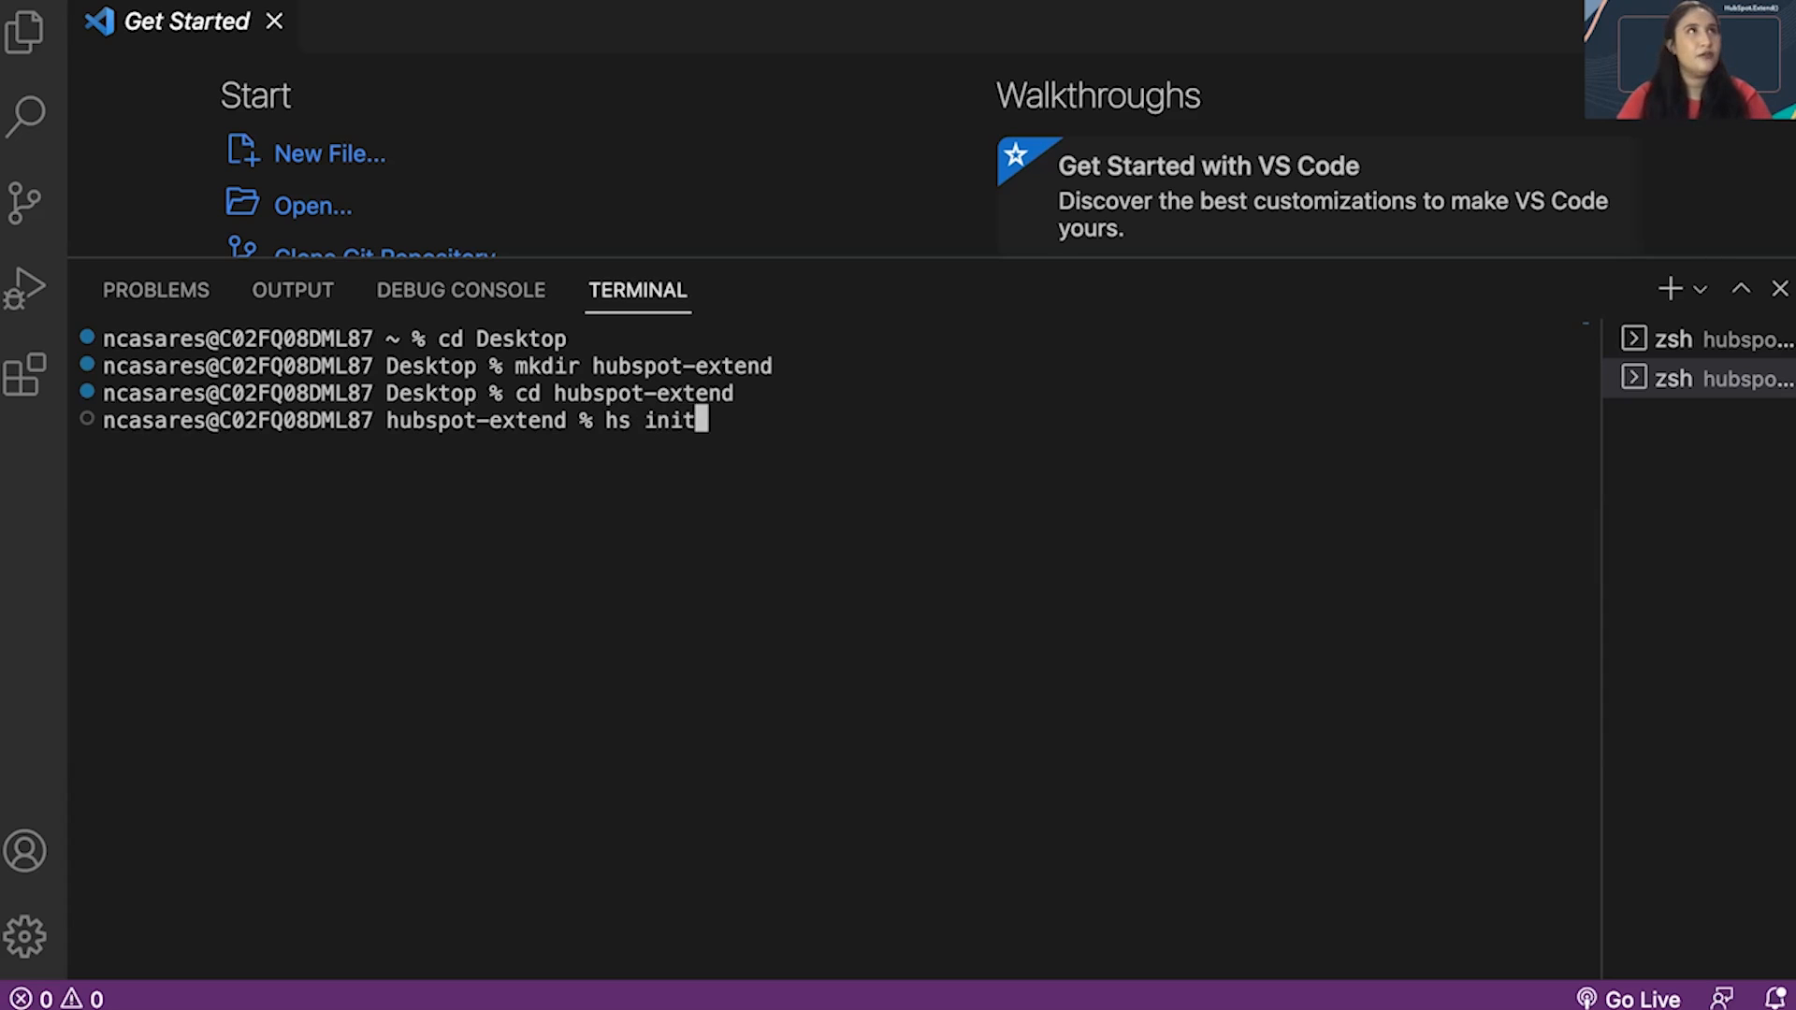
key(Backspace)
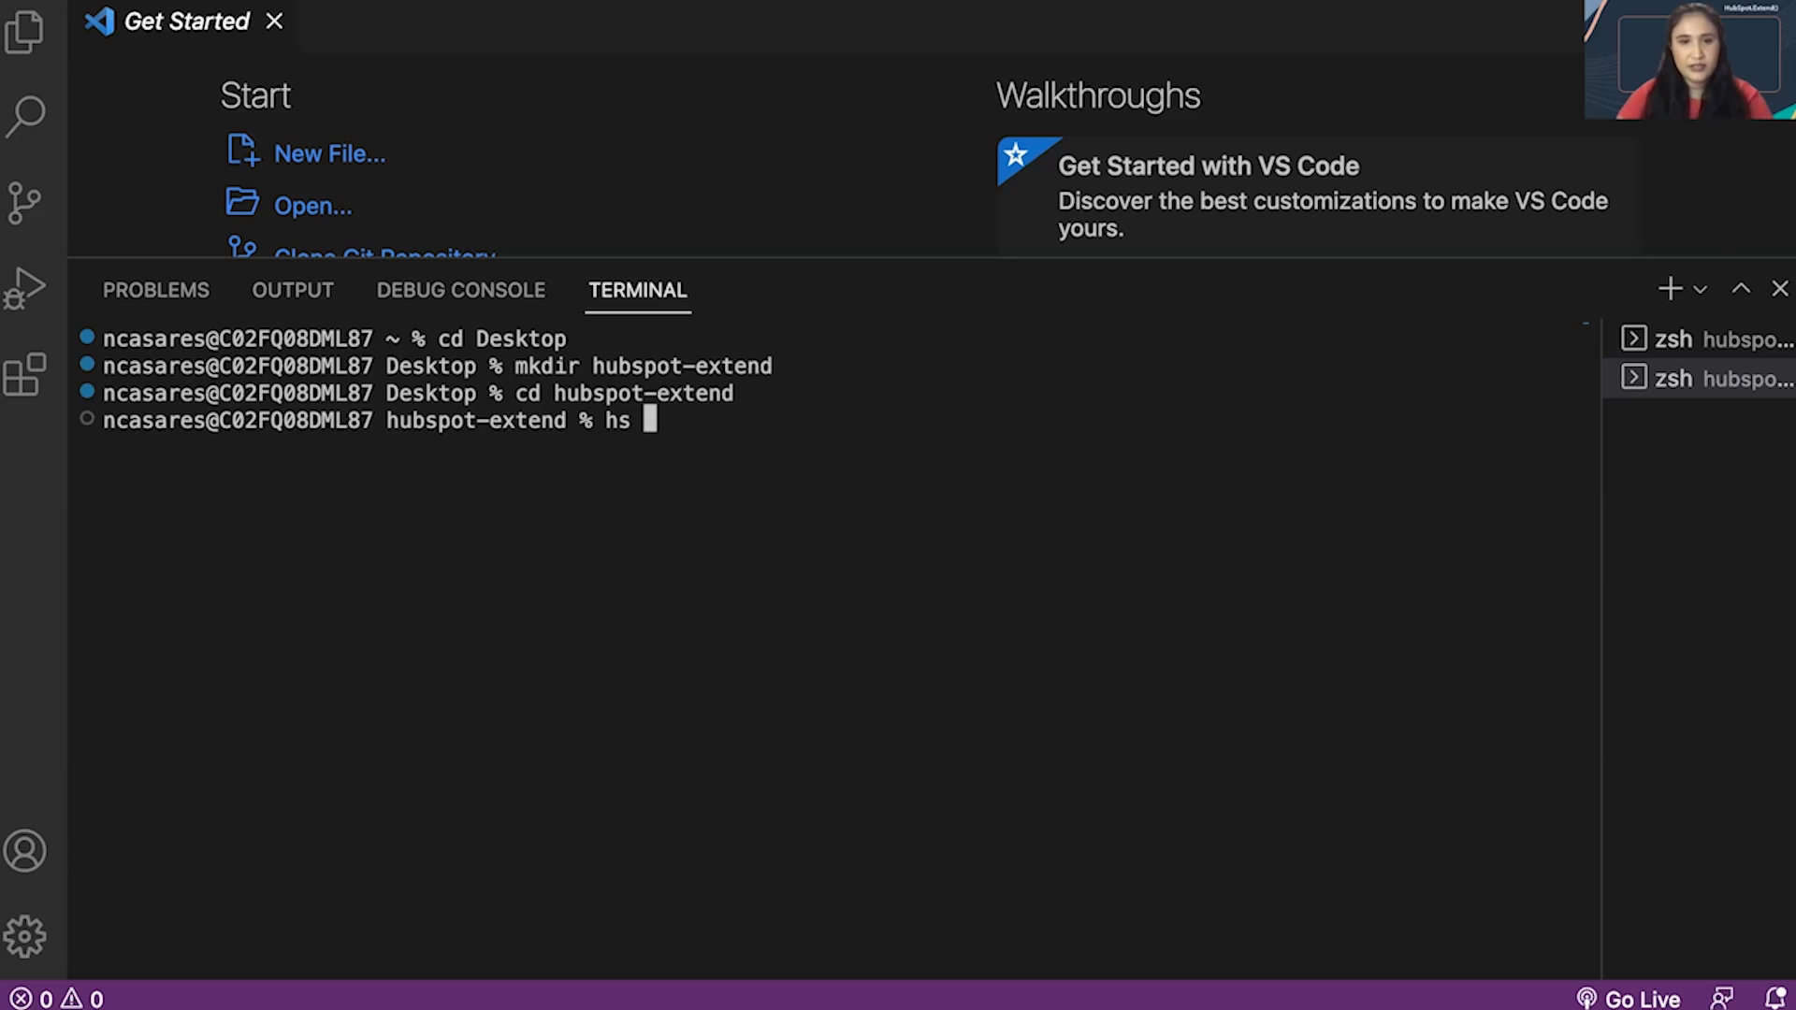
text(aut)
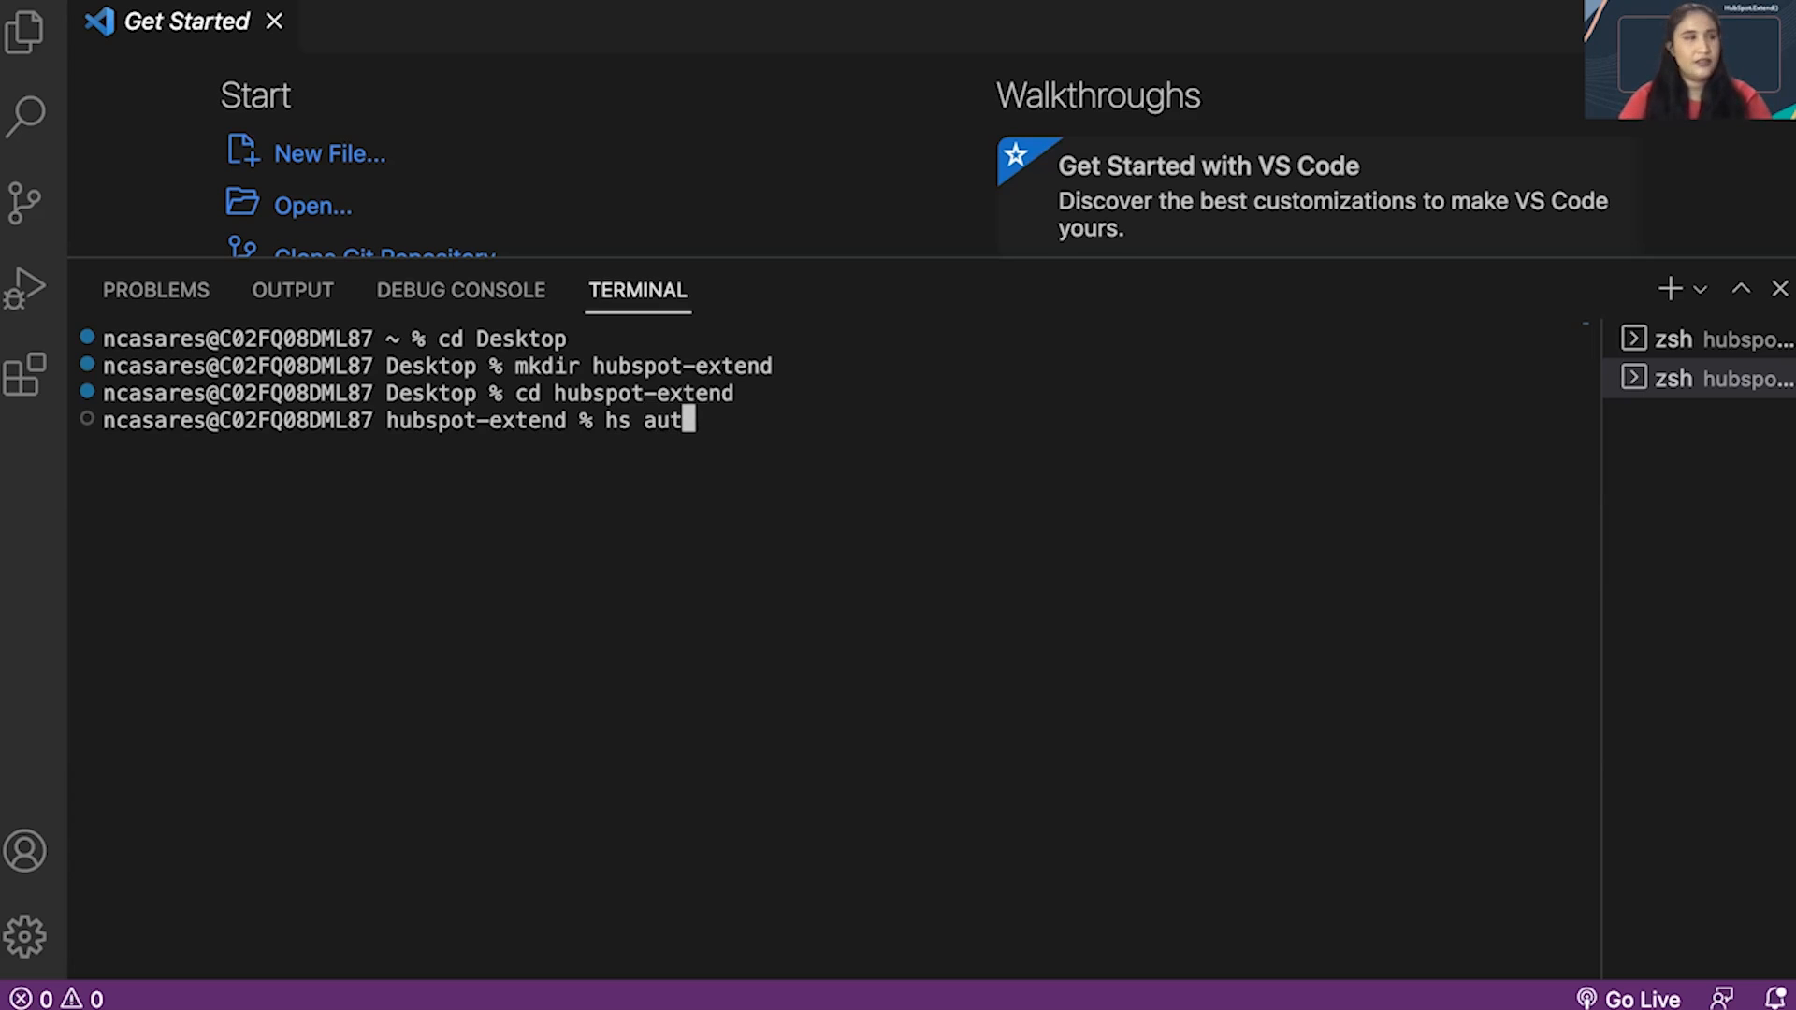
text(h)
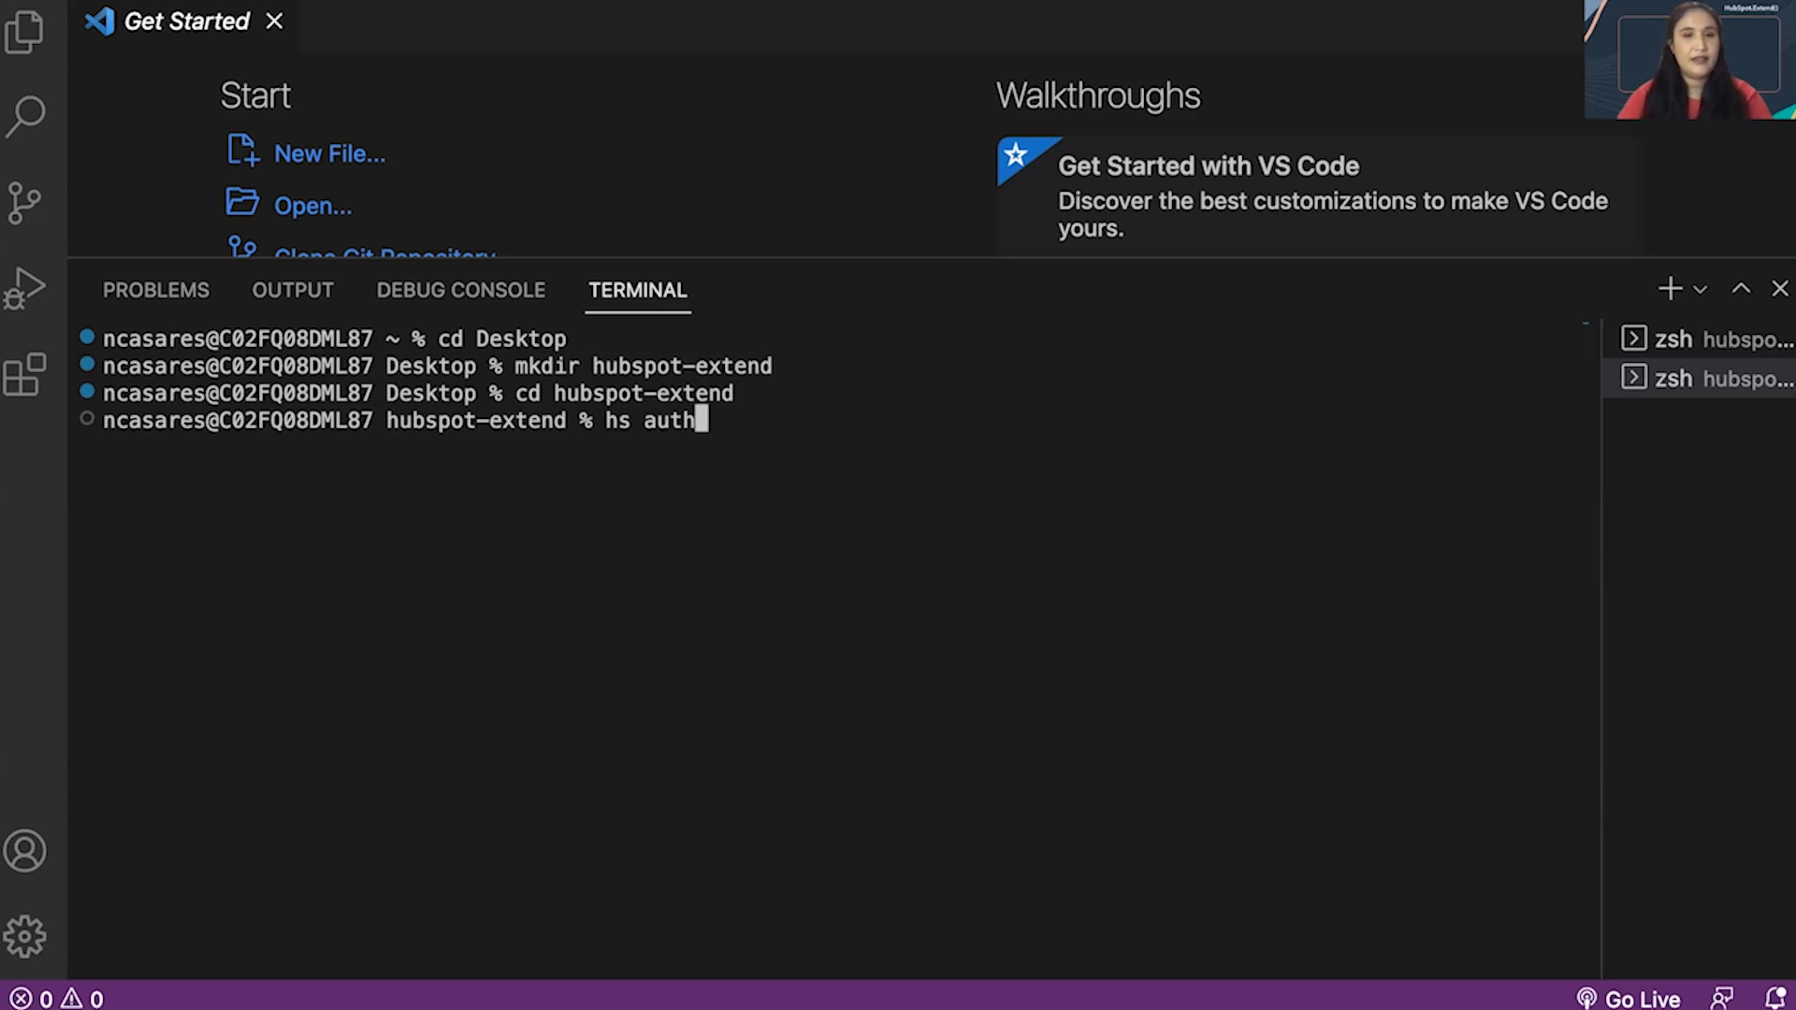
key(Backspace)
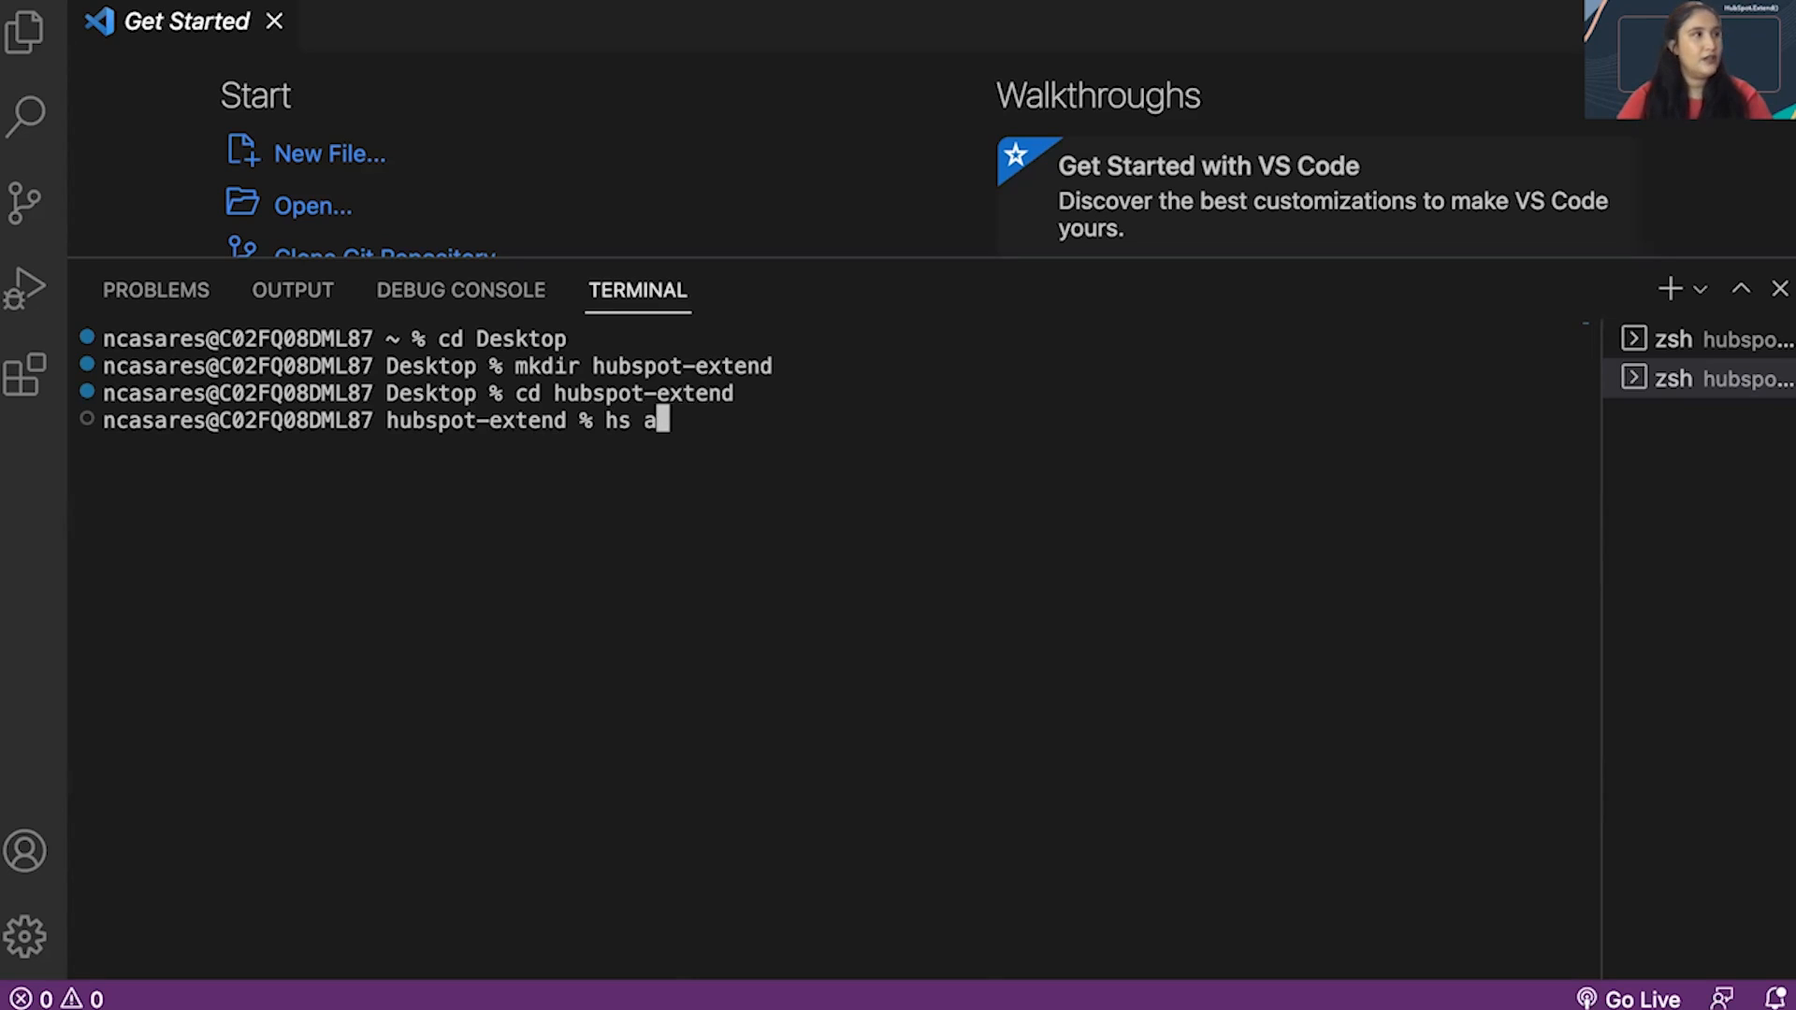
text(in)
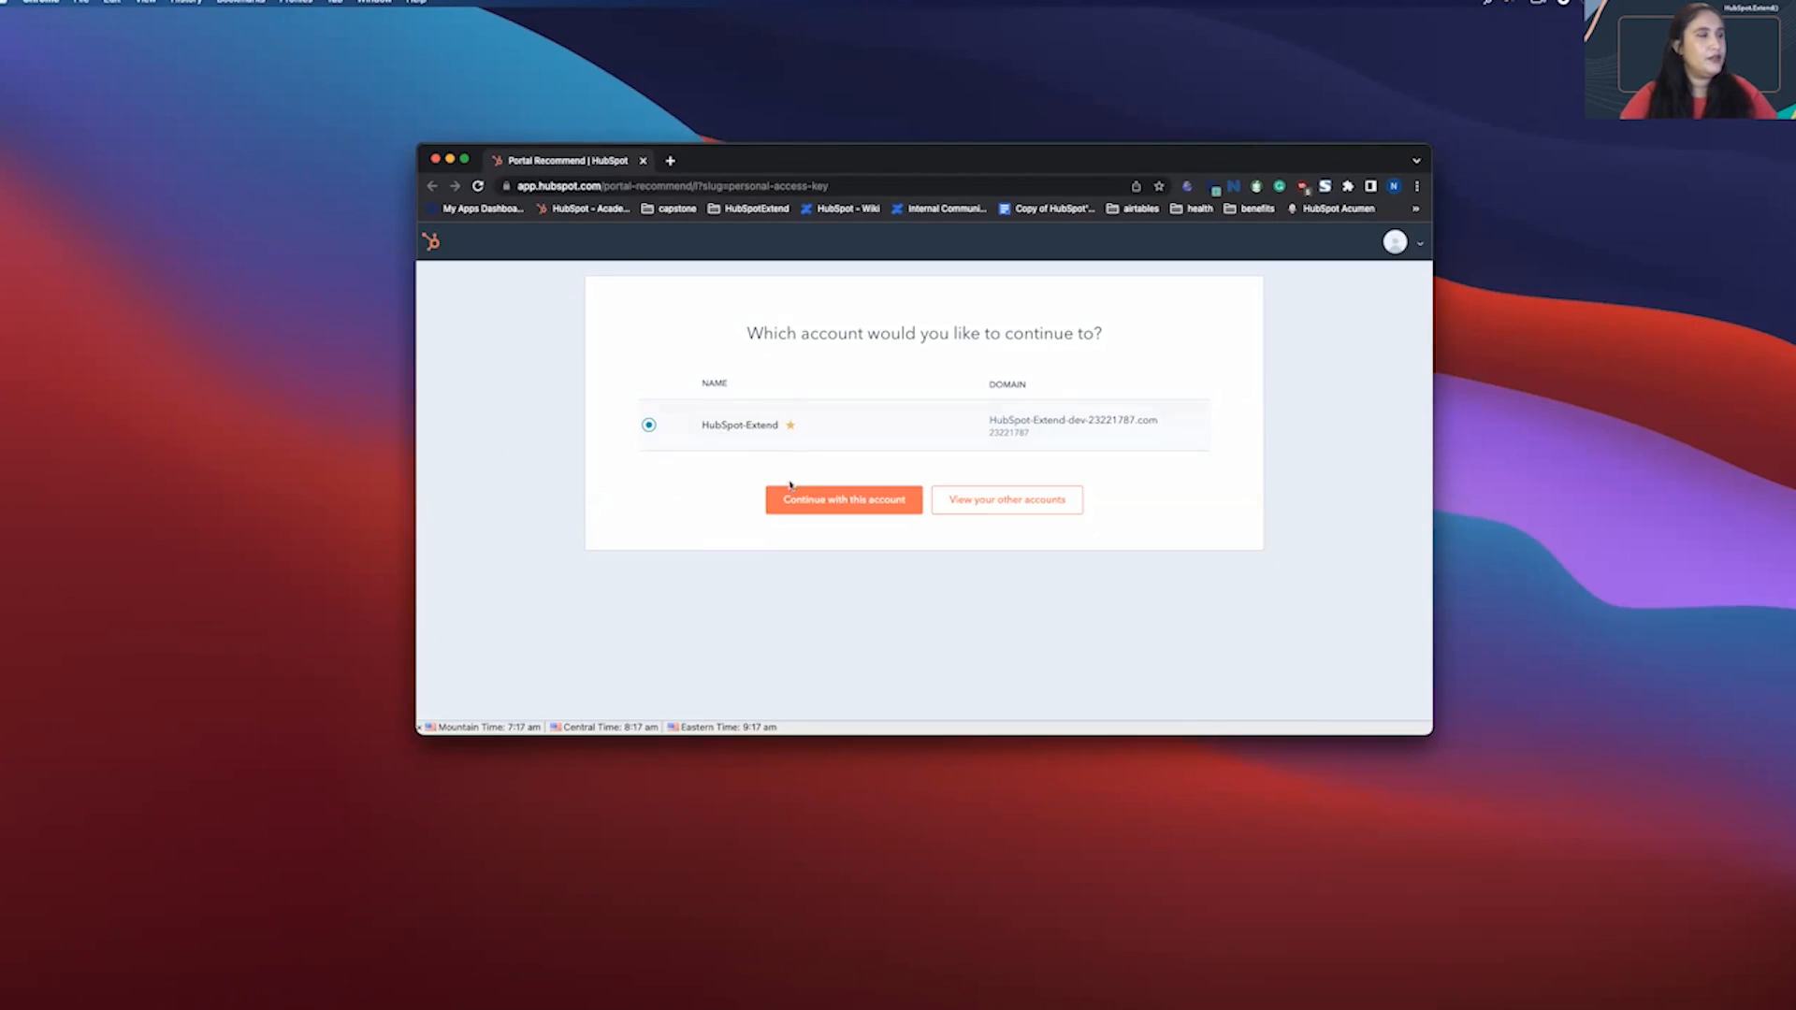
mouse_move(872, 525)
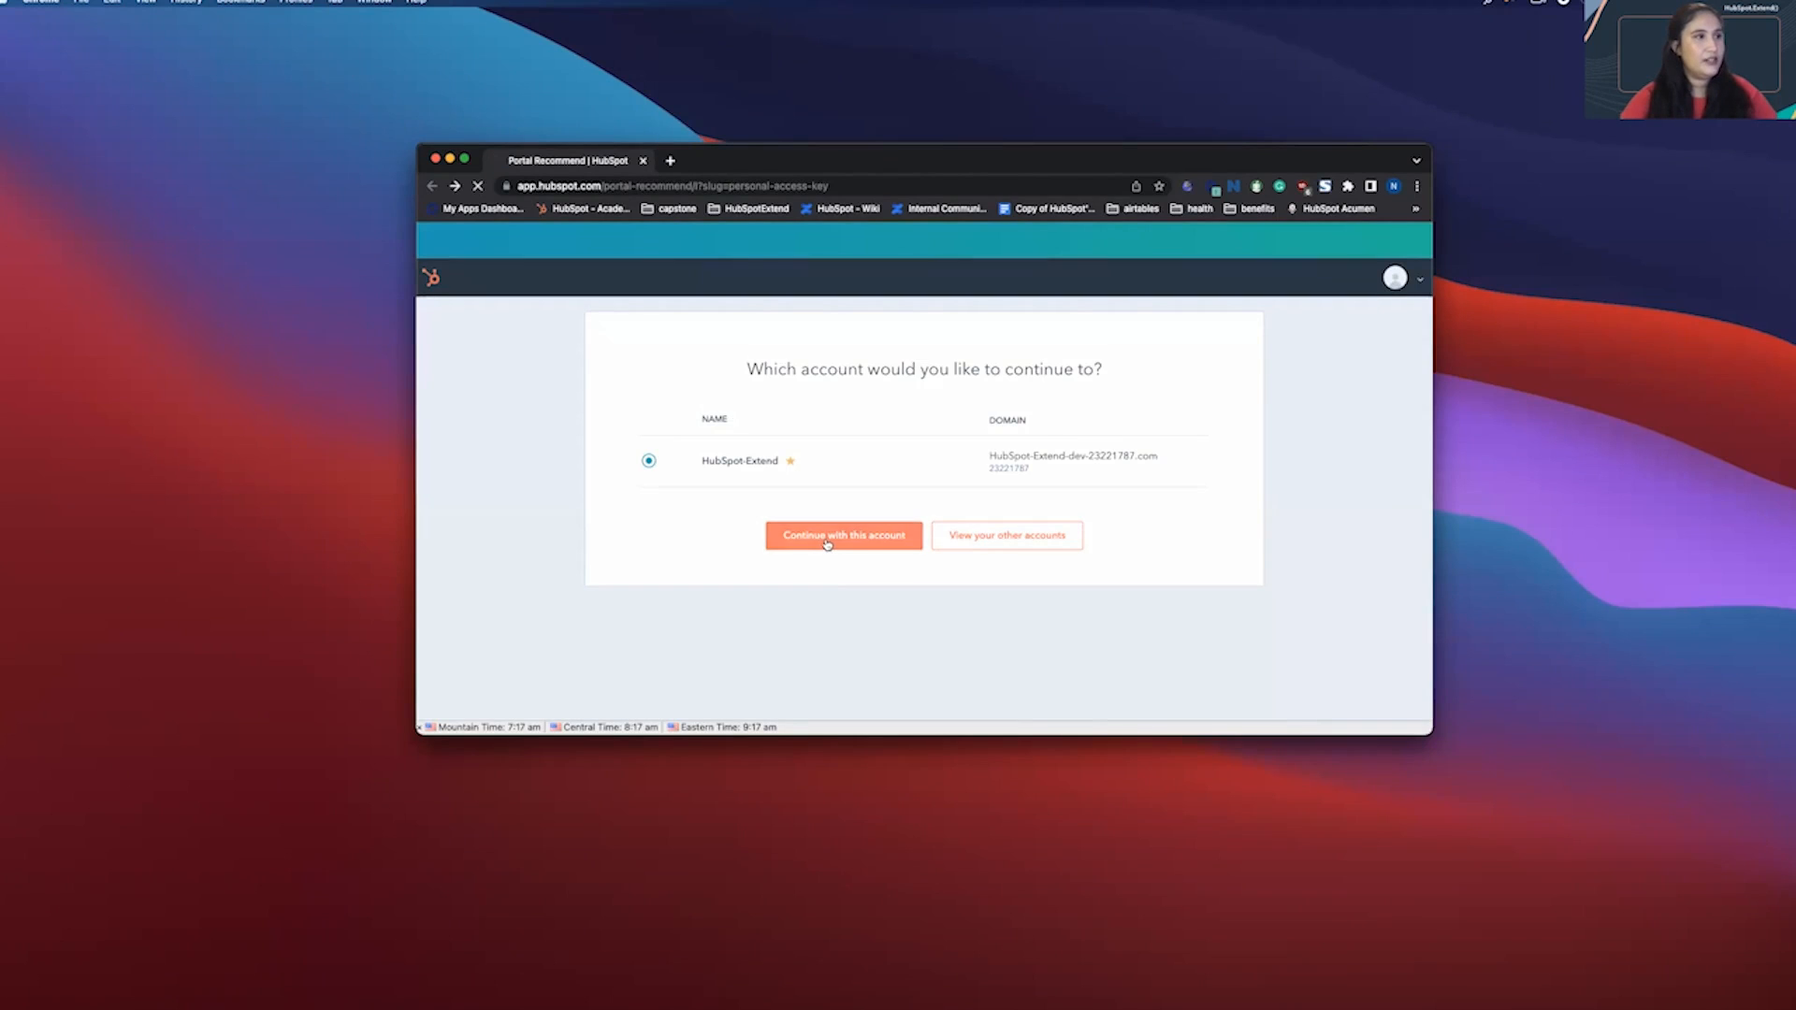
- Continue into HubSpot-Extend, then reveal and copy the Personal CMS Access Key
click(843, 535)
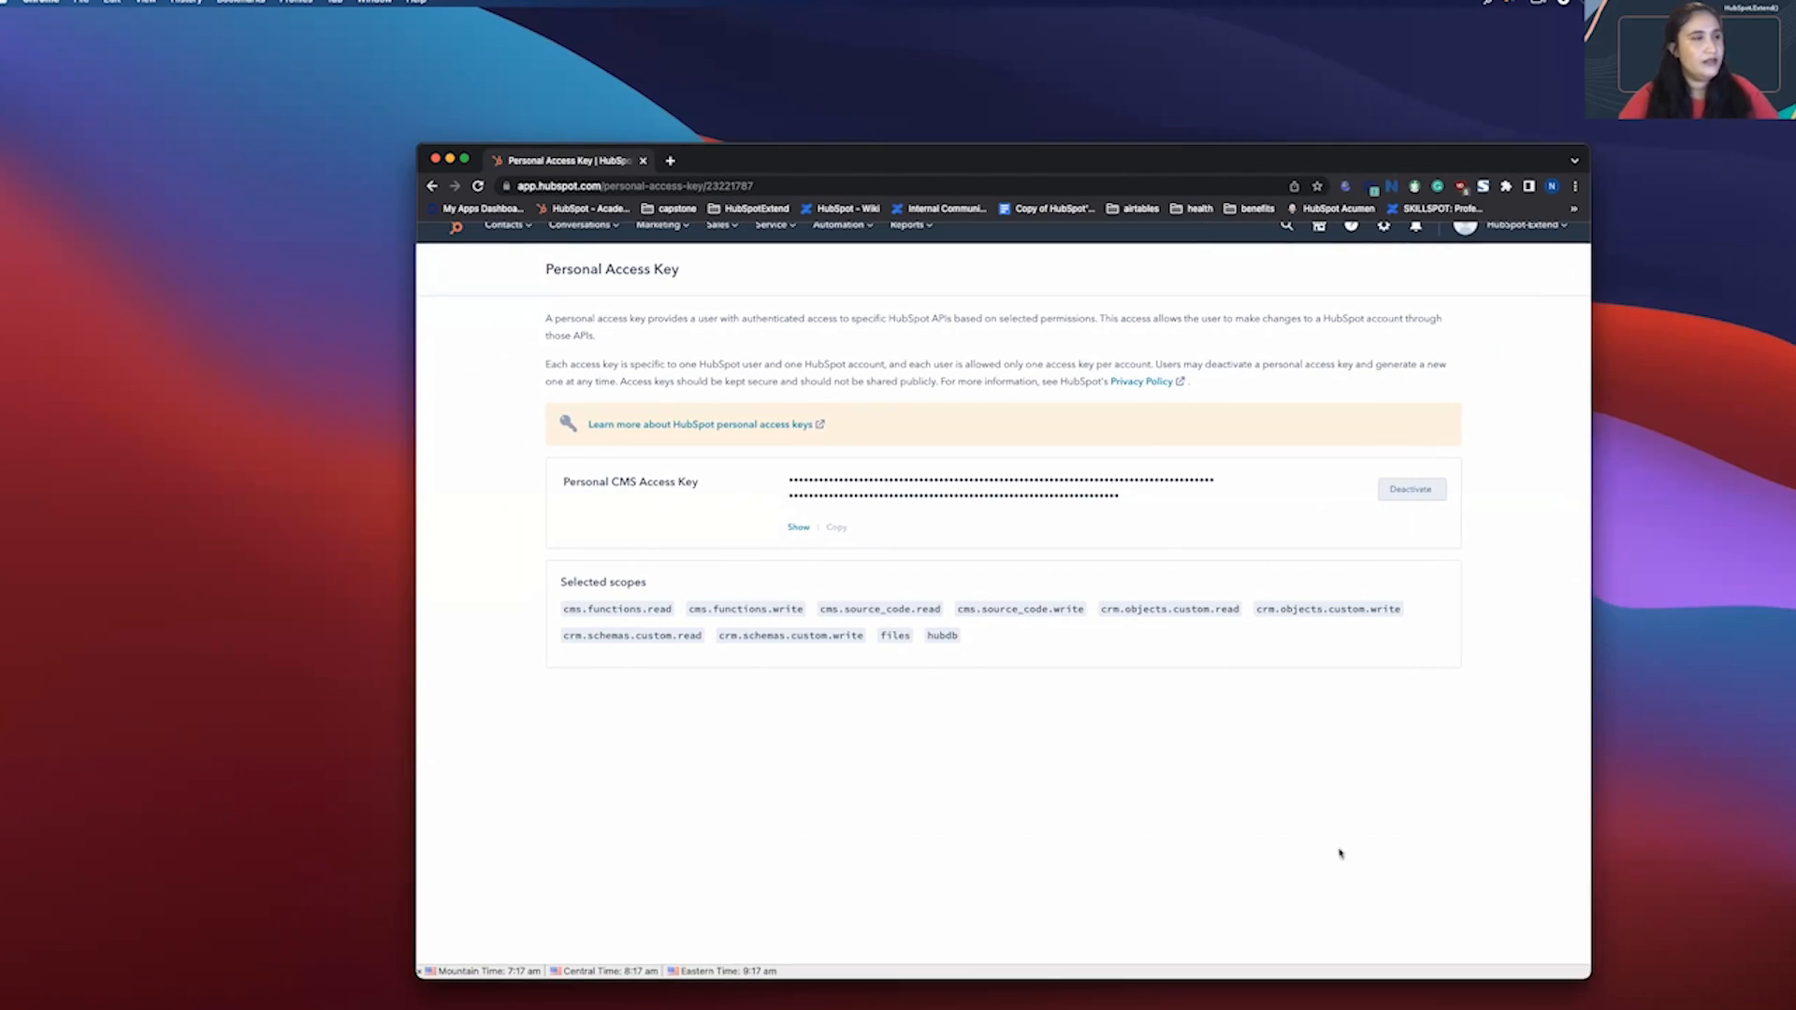
mouse_move(736, 542)
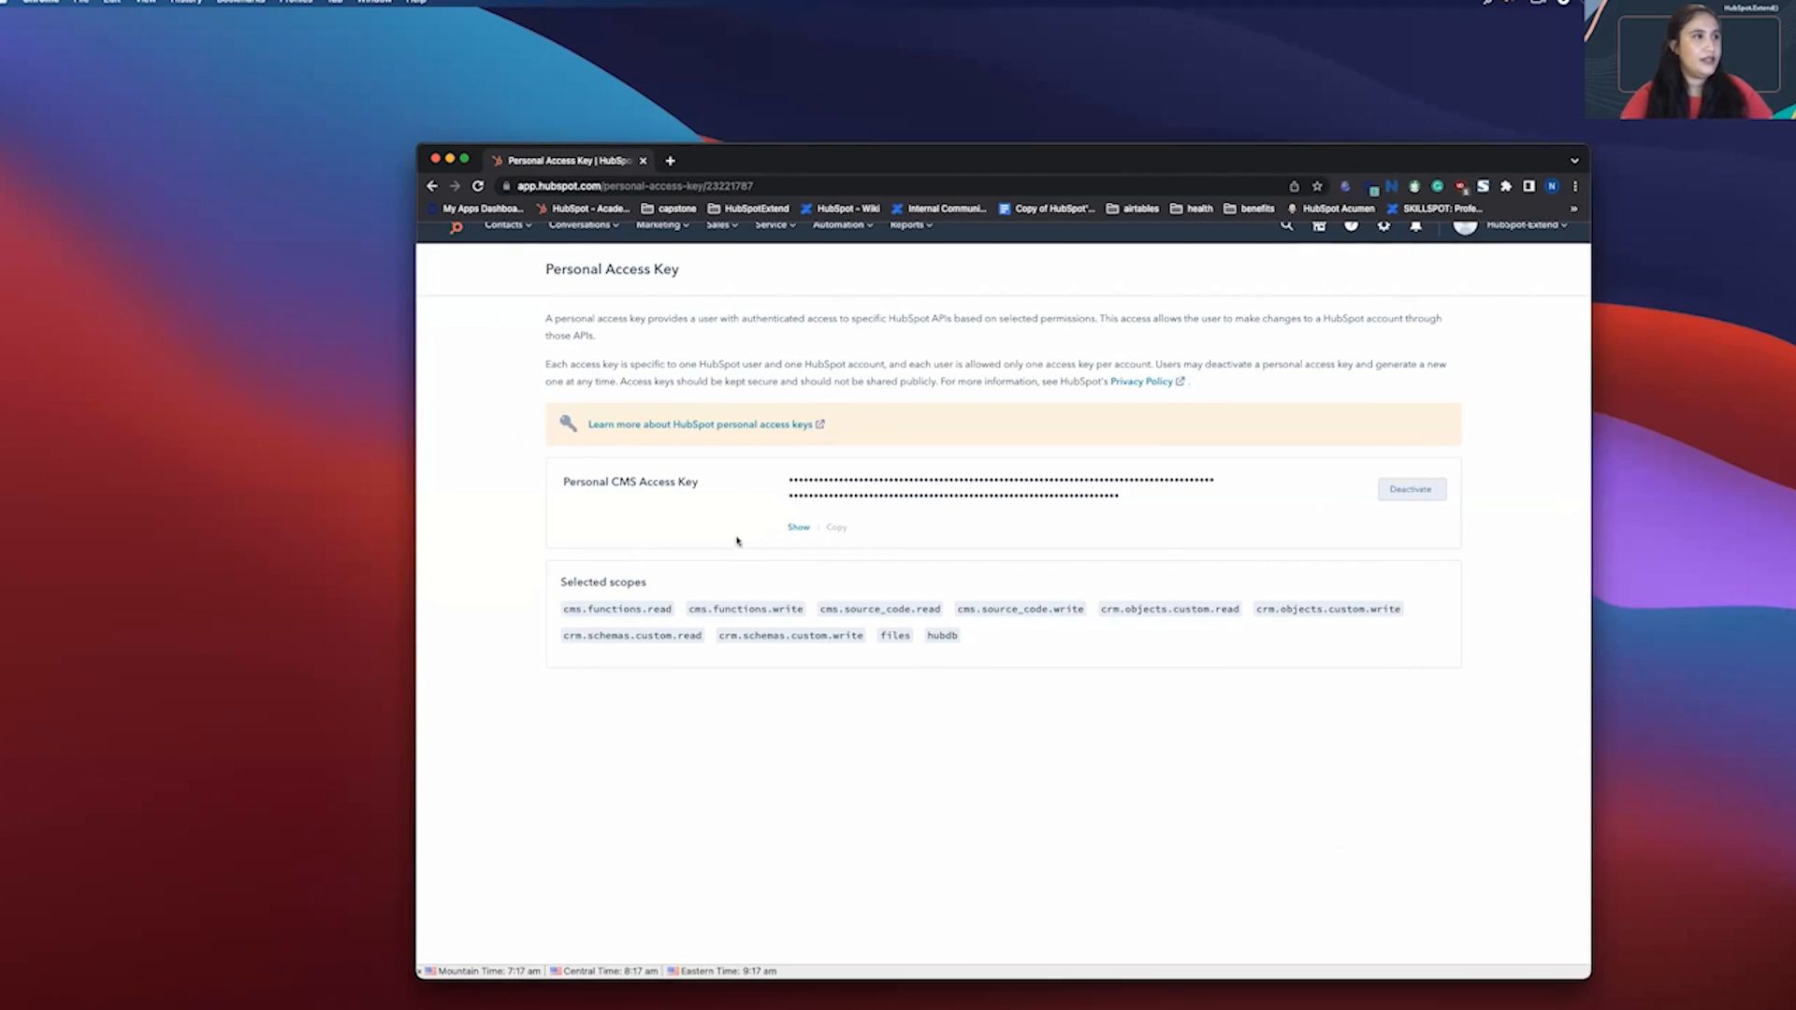
click(797, 527)
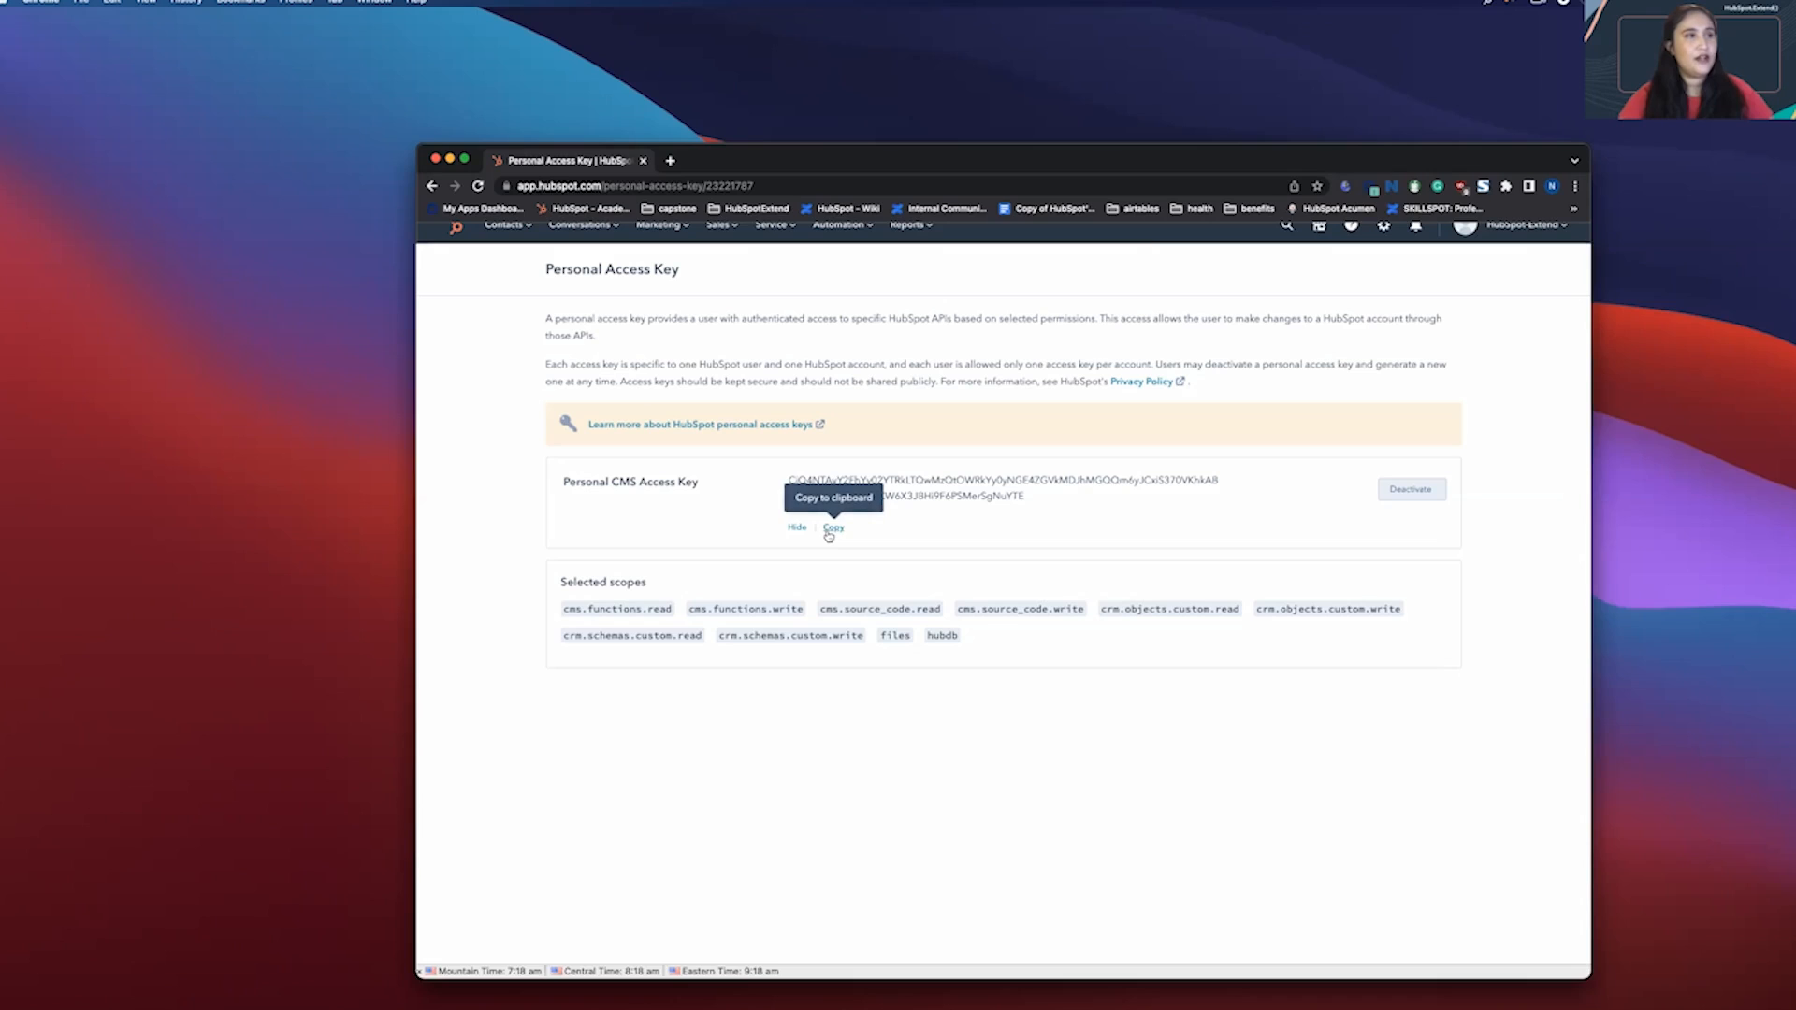
click(833, 527)
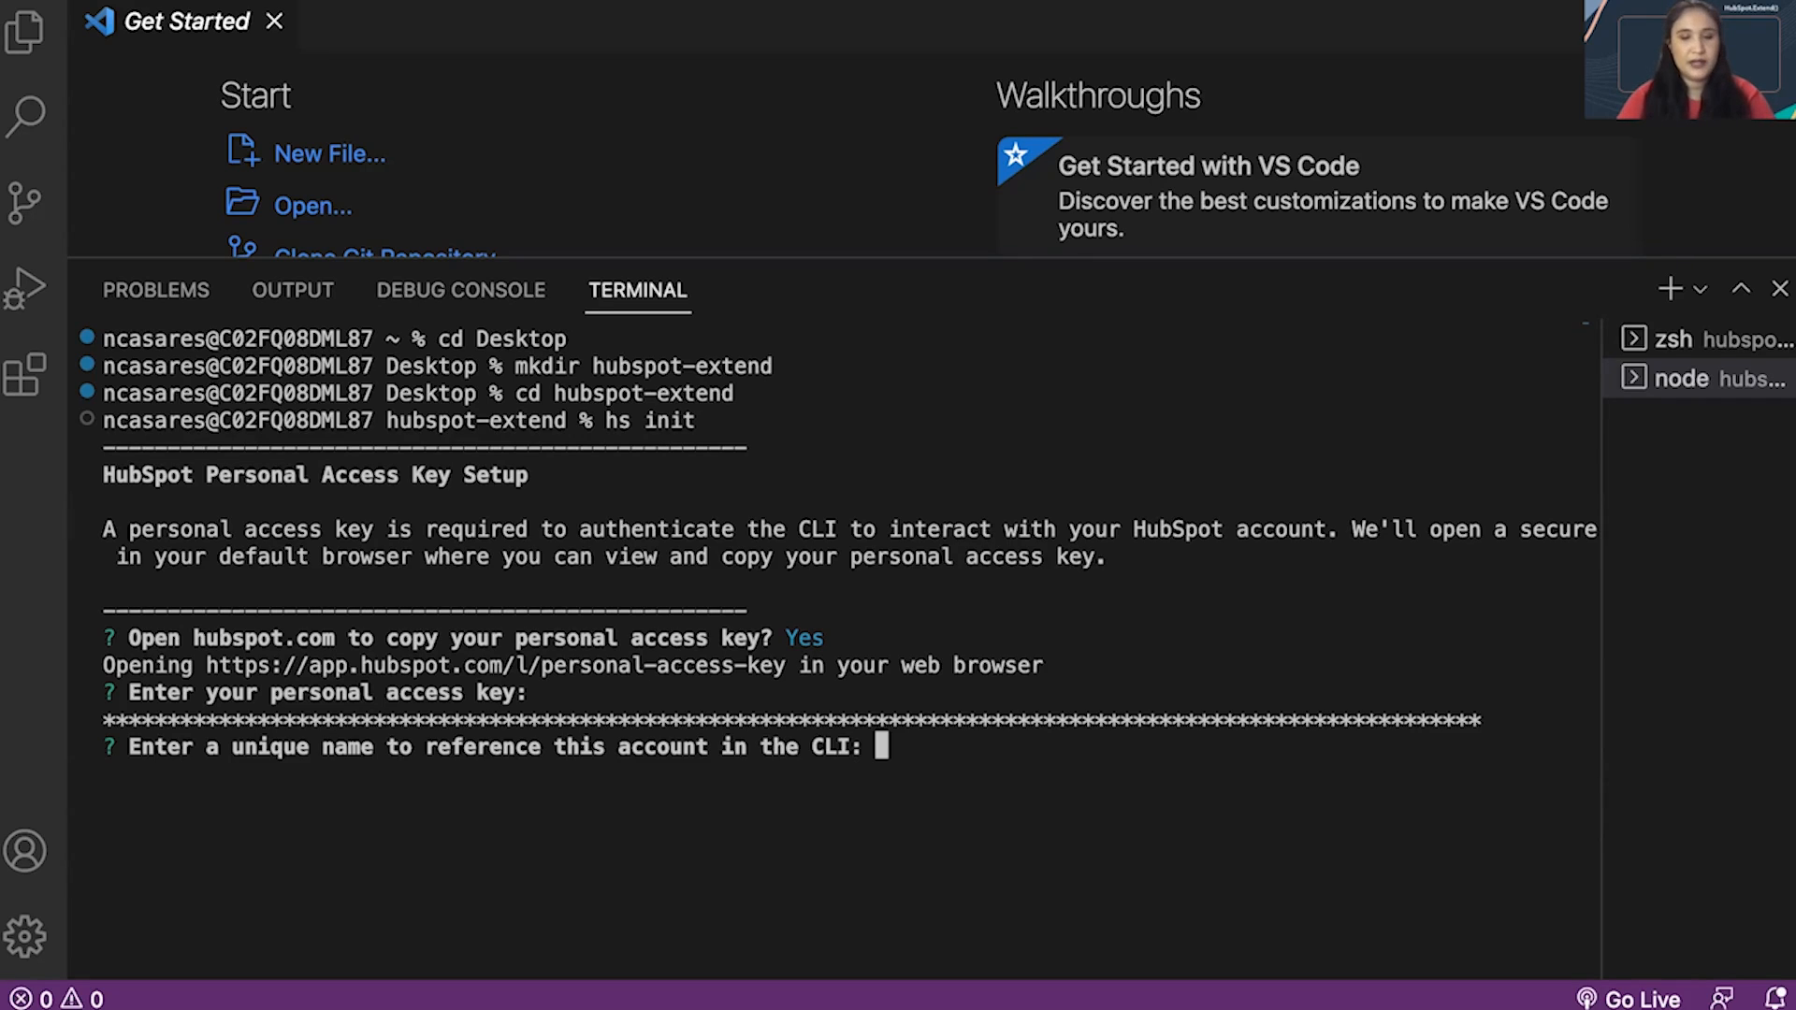
- Enter 'hubspot-extend' as the account name at the CLI prompt
text(hubspot-extend)
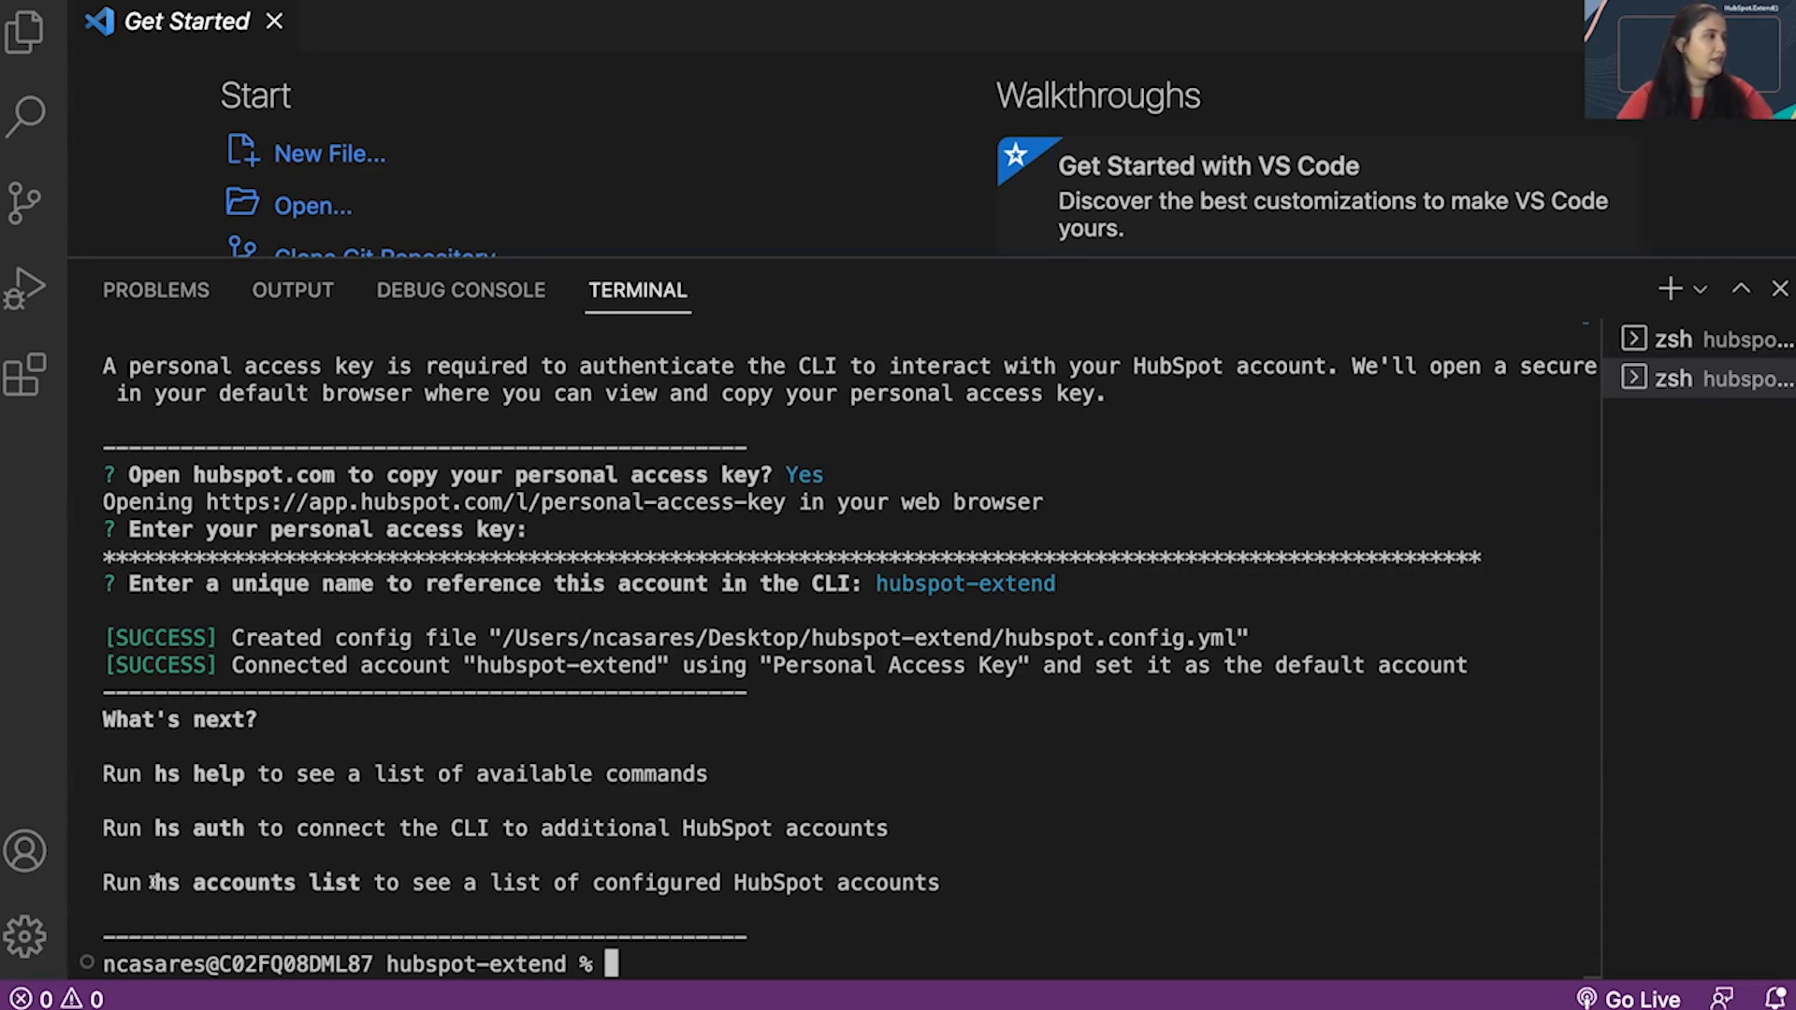
double_click(229, 882)
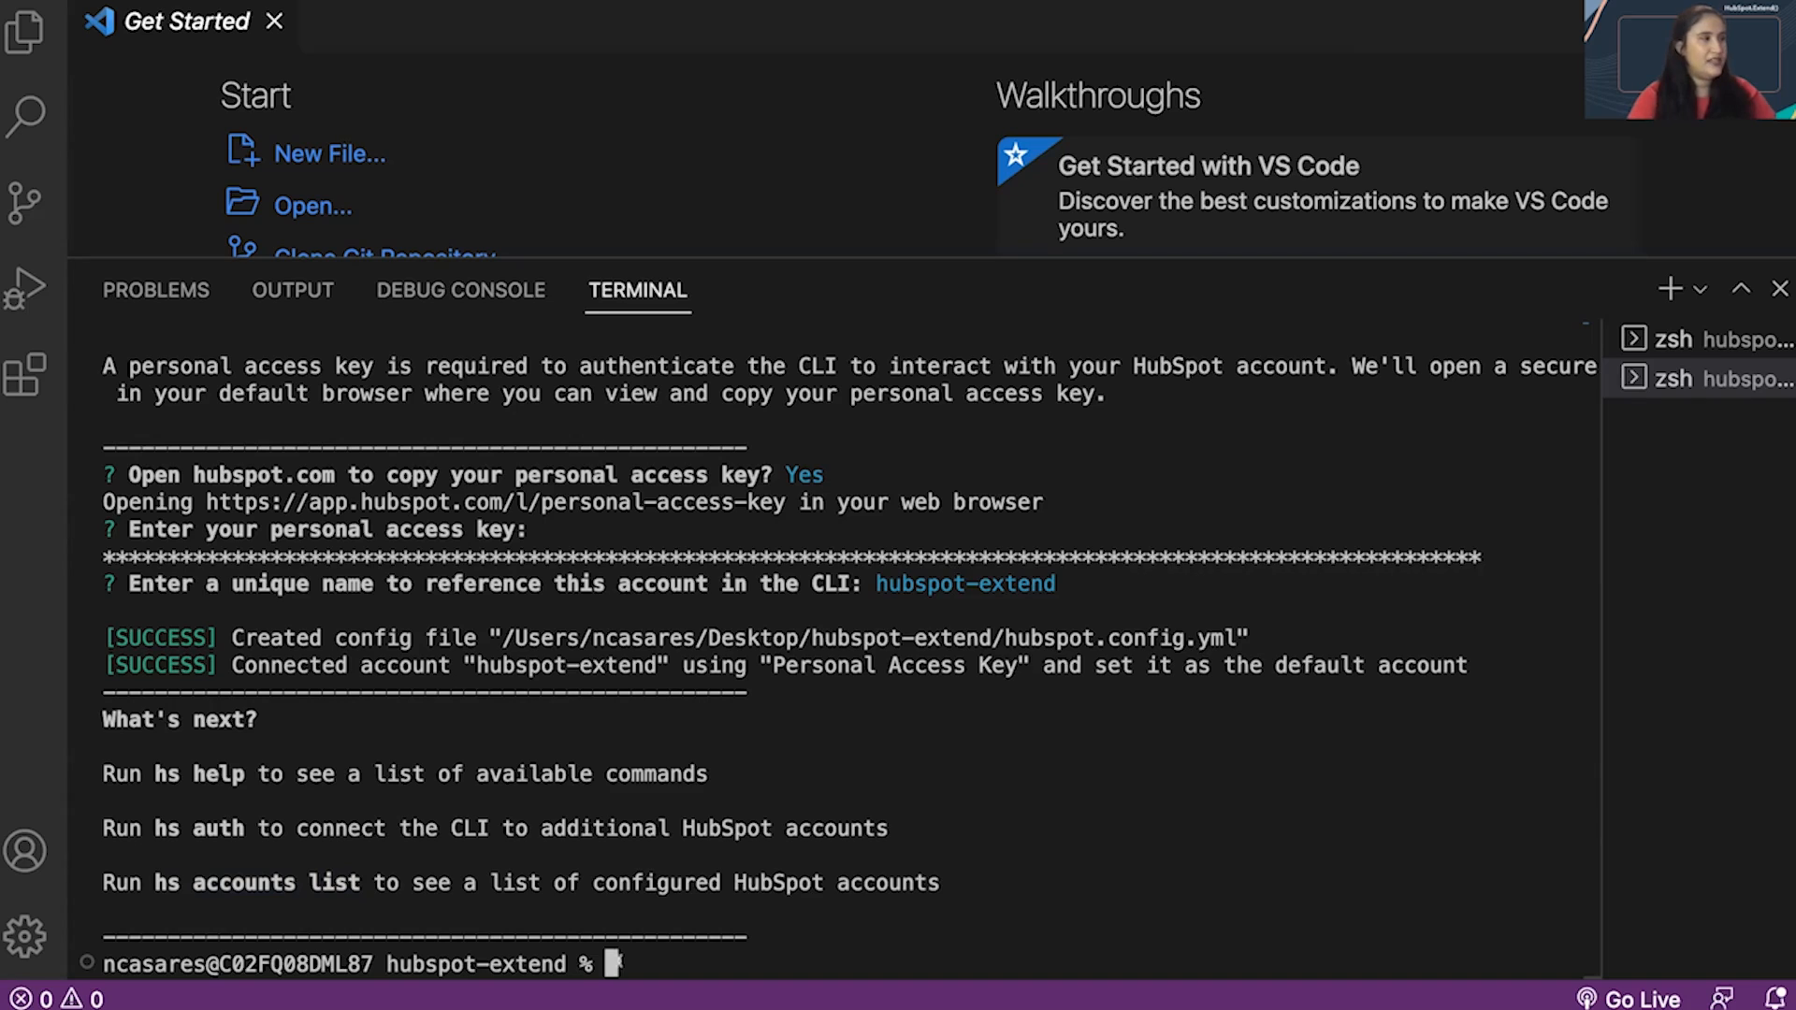
- Run 'hs accounts list' in the terminal
text(hs accounts list)
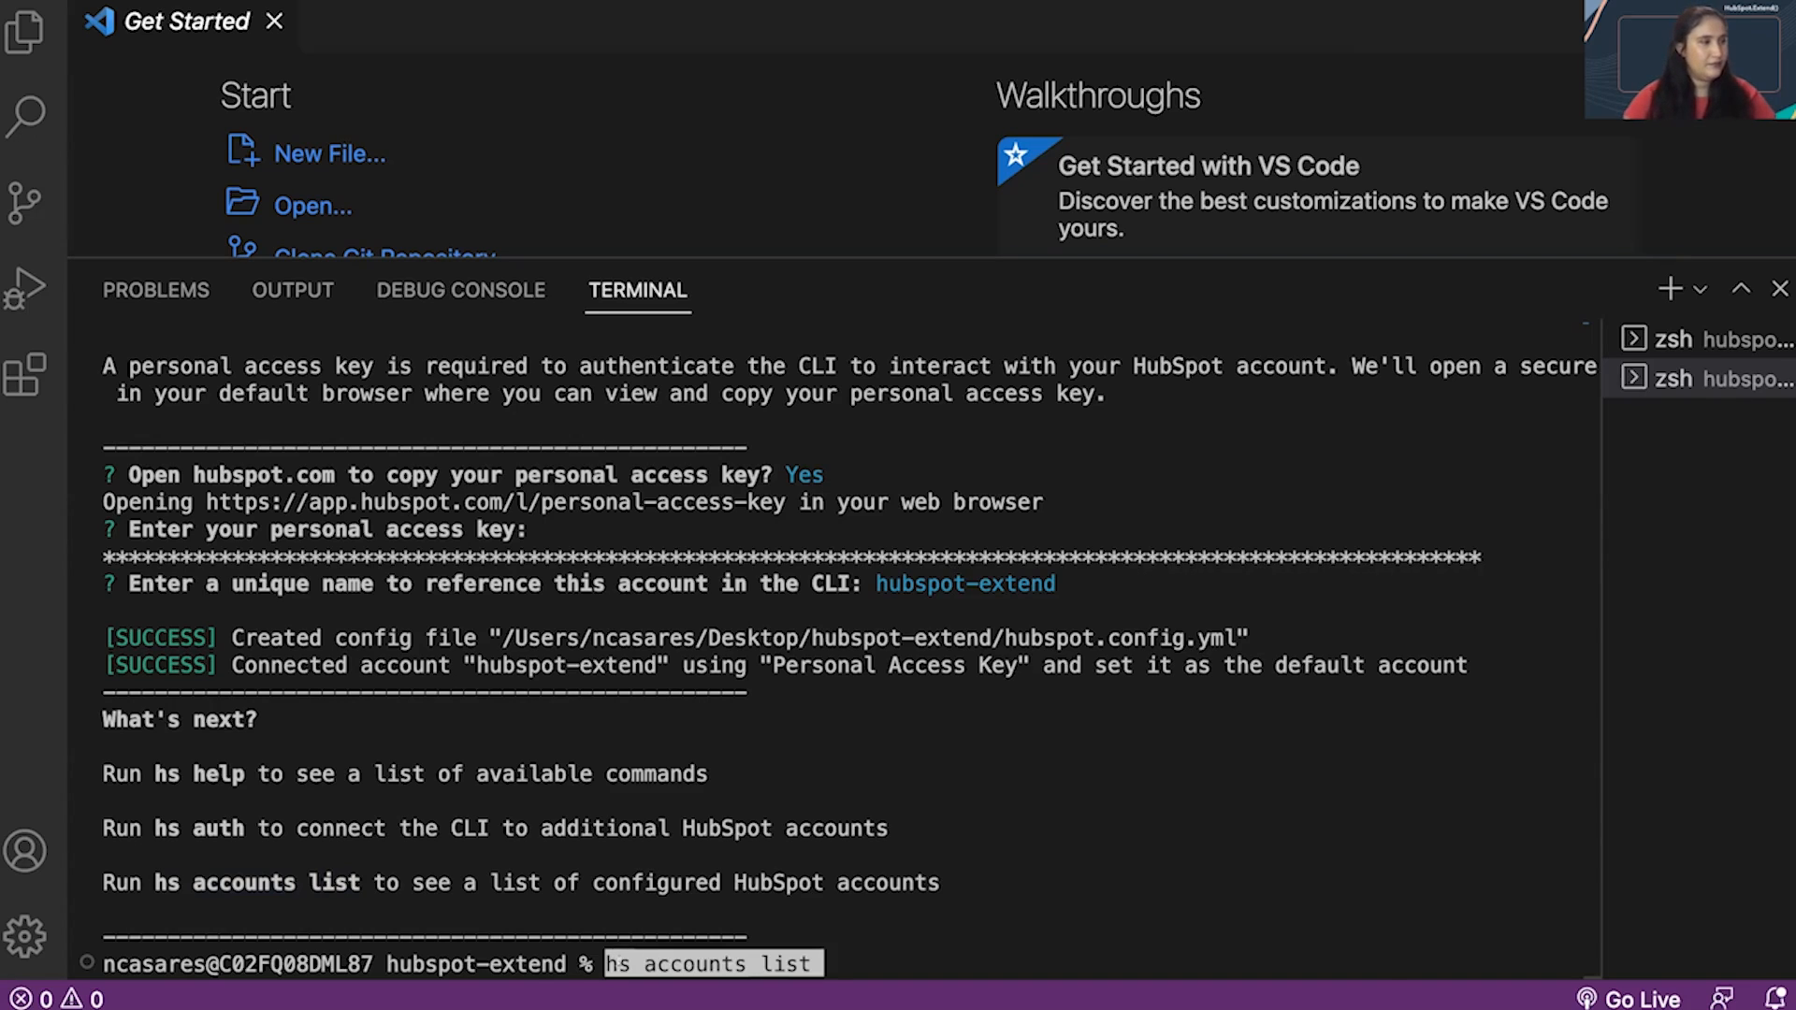
key(Enter)
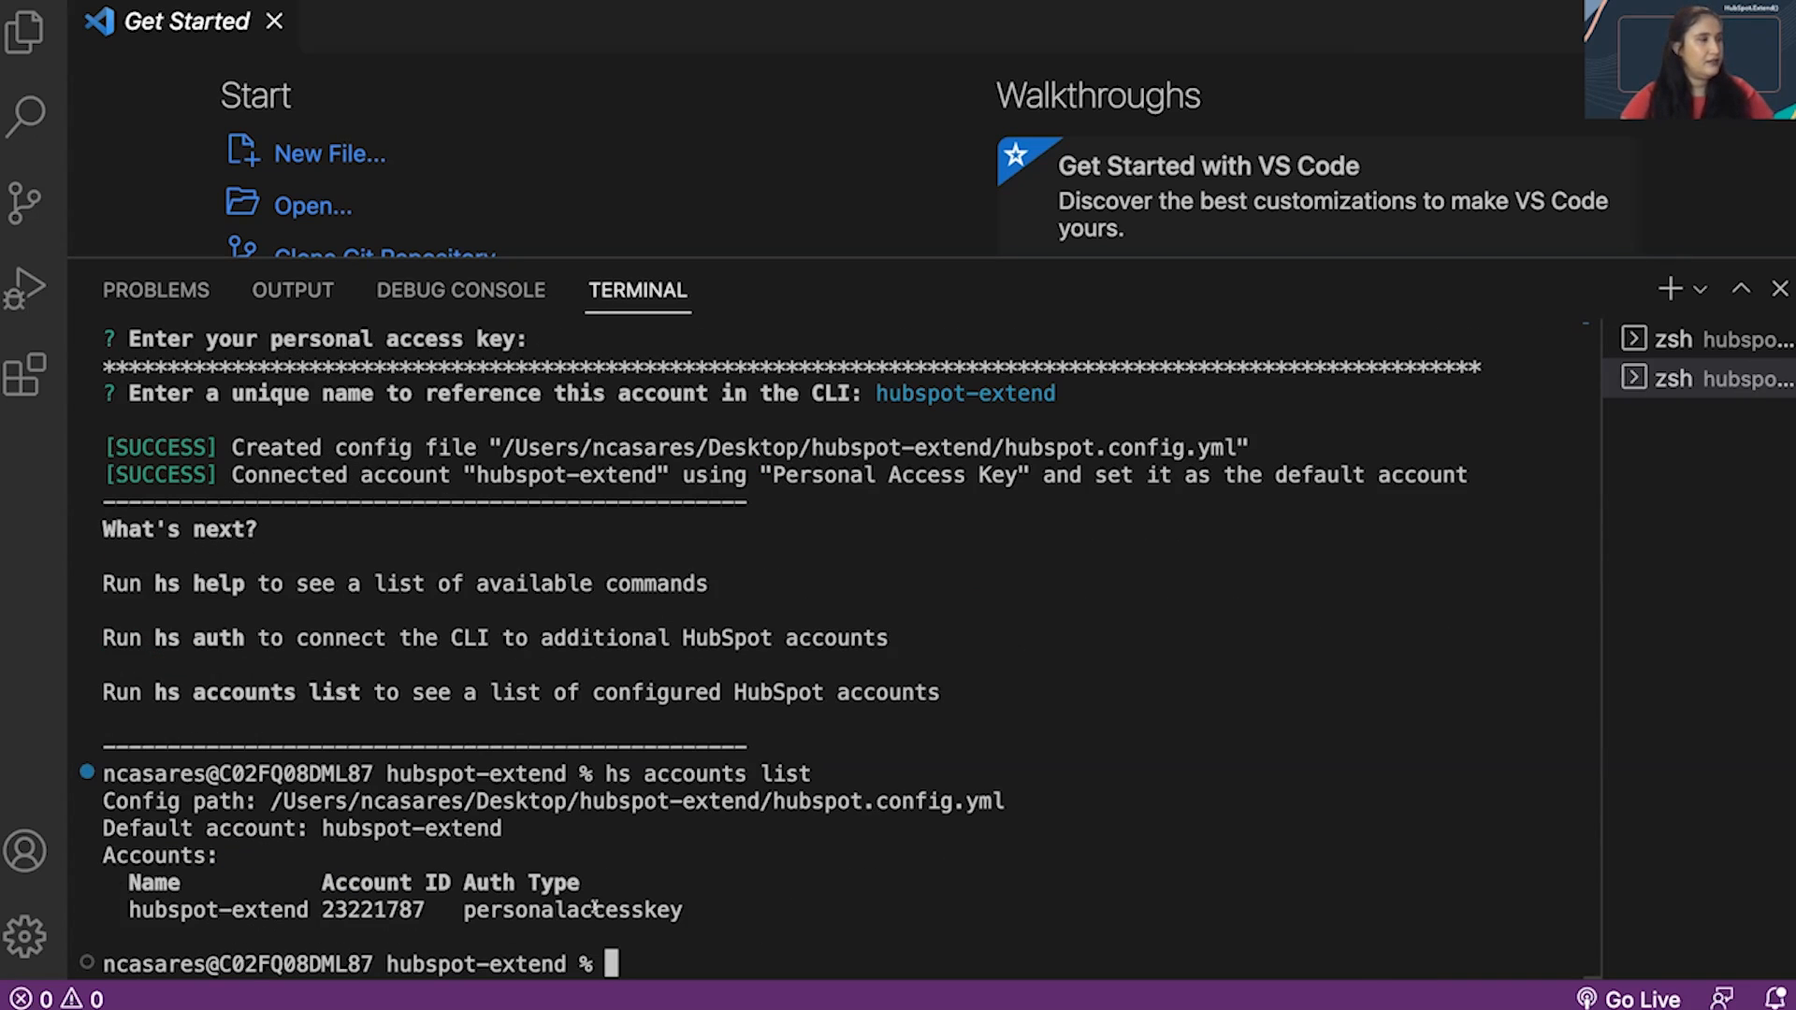